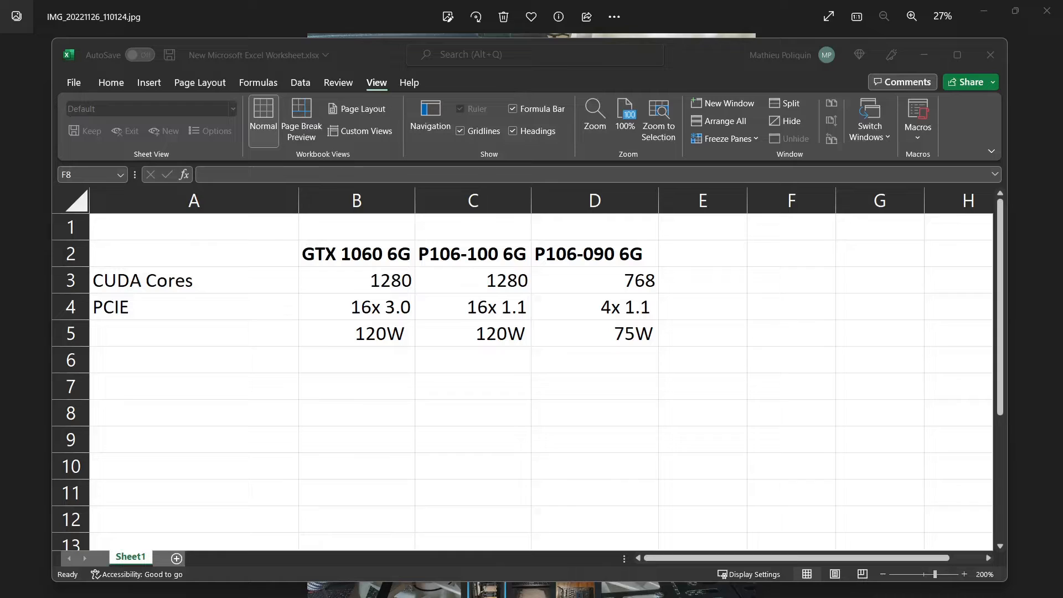
mouse_move(141, 317)
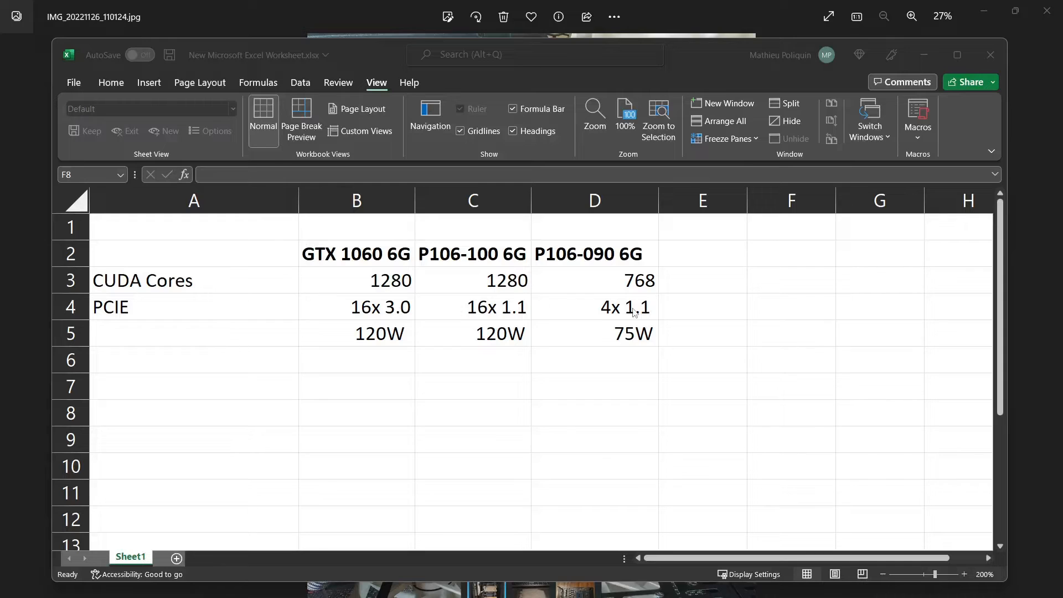
Compare the GTX 1060, P106-100 and P106-090 spreadsheet columns, noting P106-100 CUDA cores and PCIe 16x 1.1 link
left_click(791, 412)
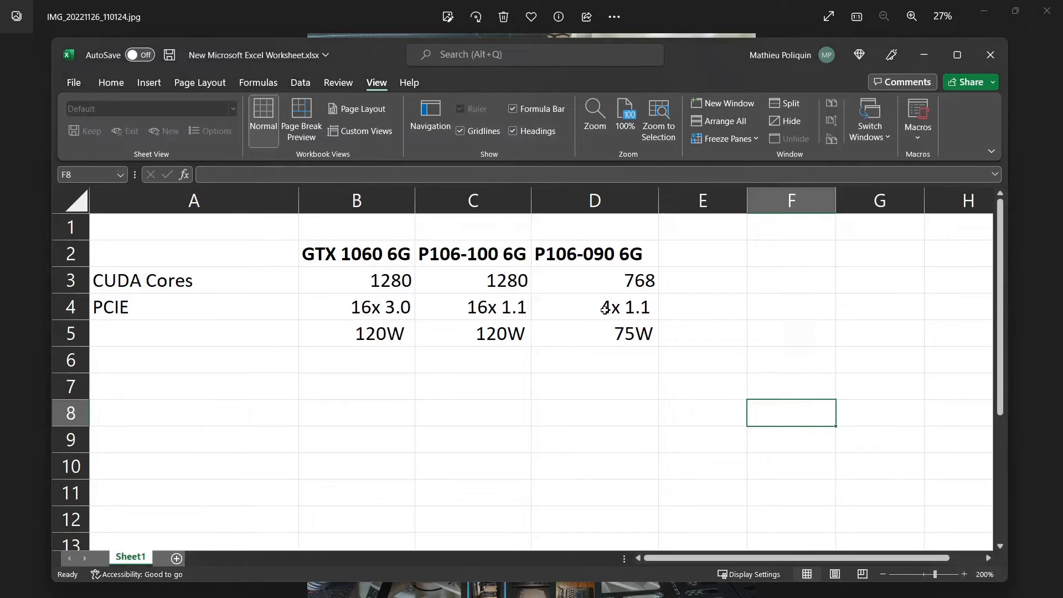
left_click(593, 307)
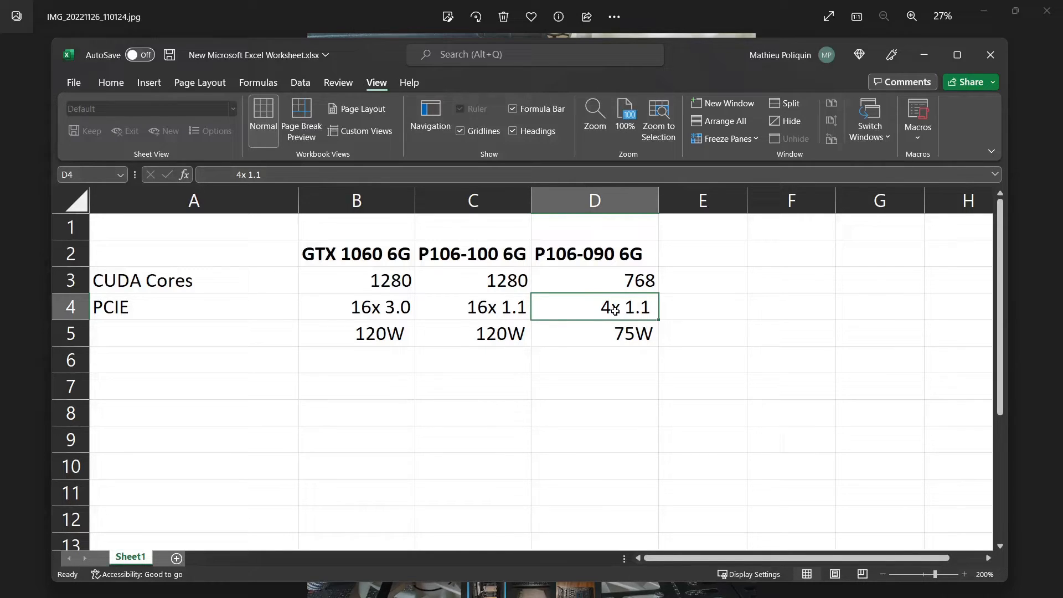
mouse_move(388, 291)
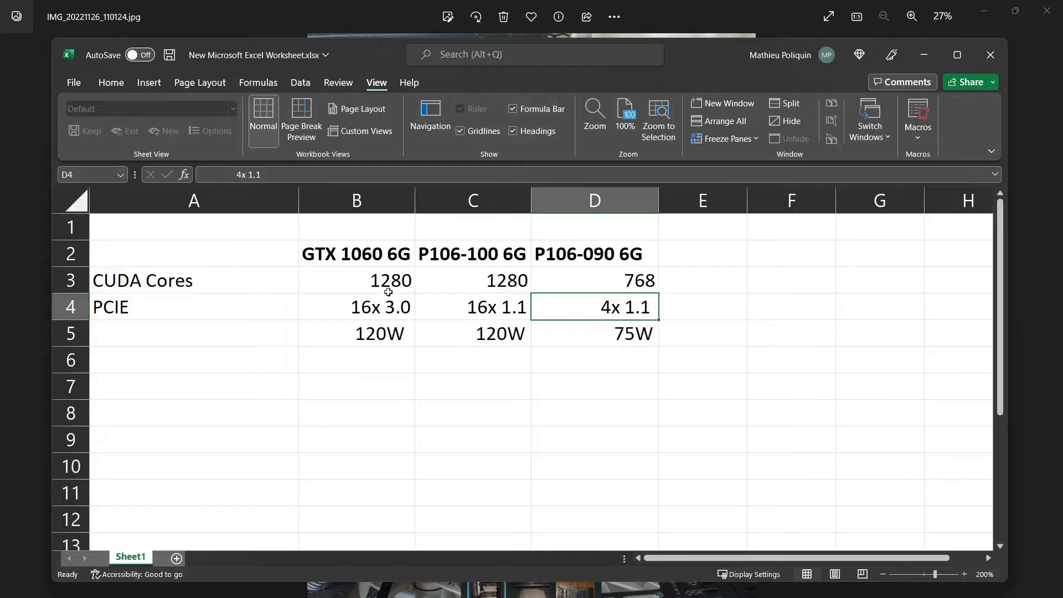
left_click(356, 253)
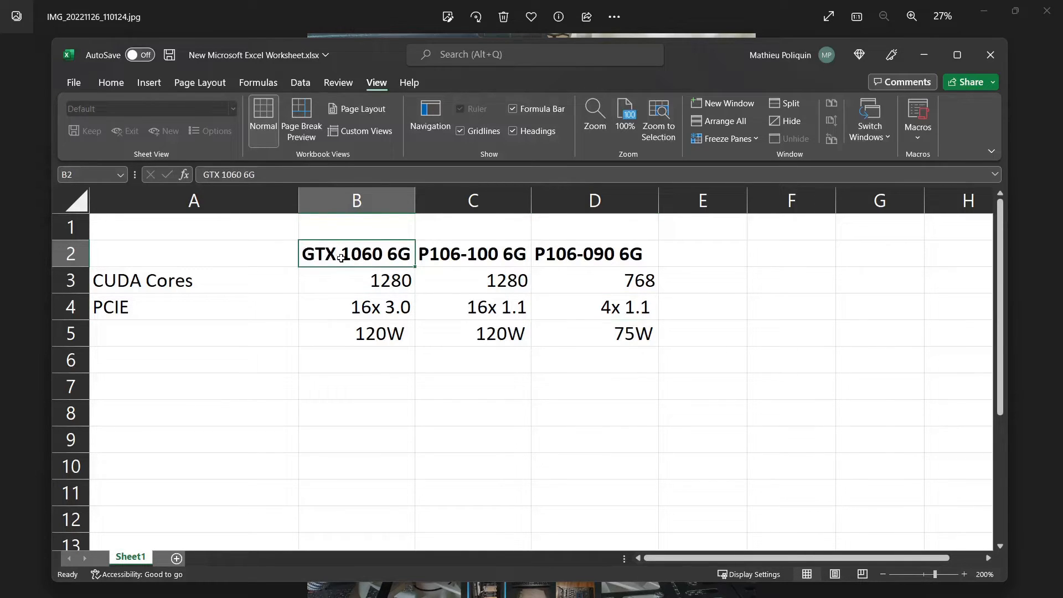
mouse_move(334, 271)
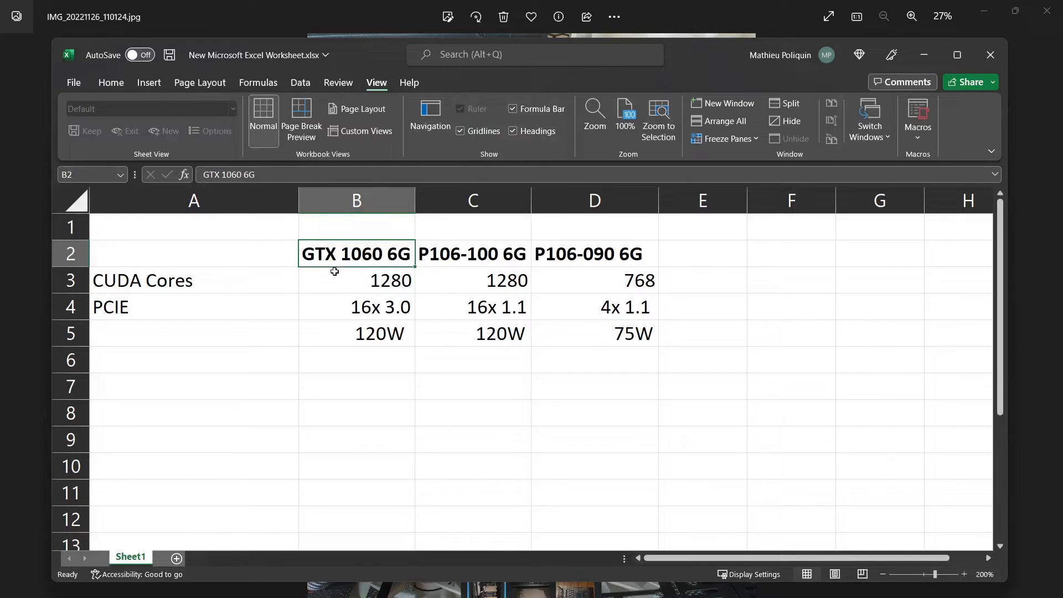
mouse_move(555, 264)
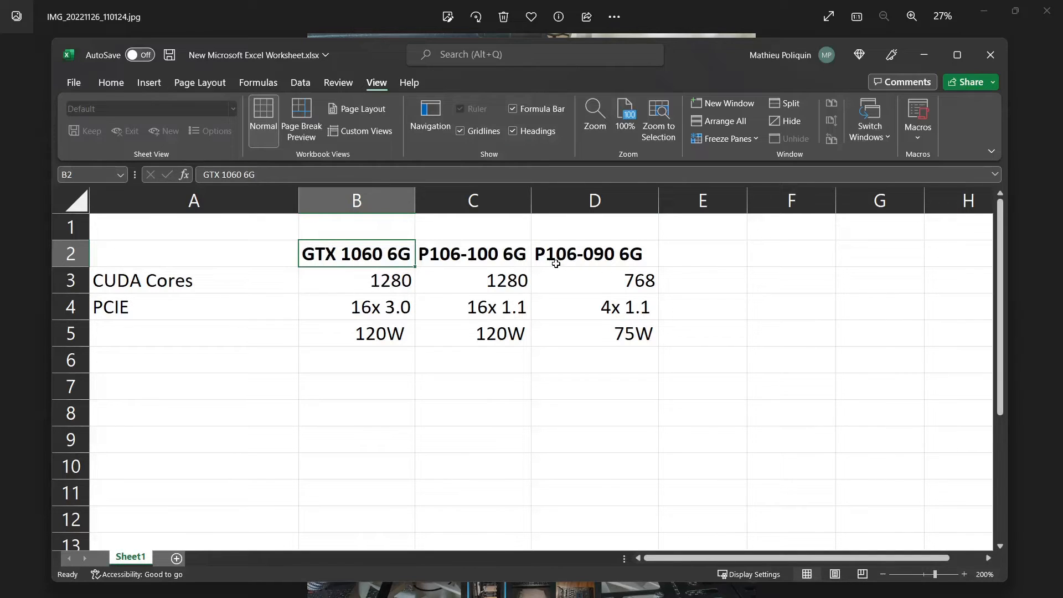
left_click(473, 253)
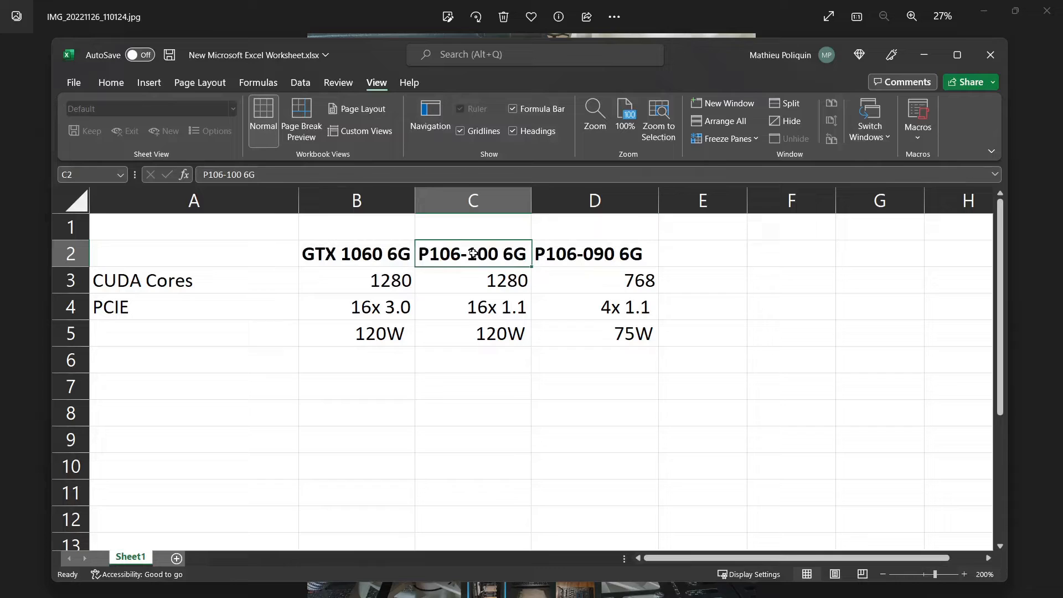
left_click(595, 253)
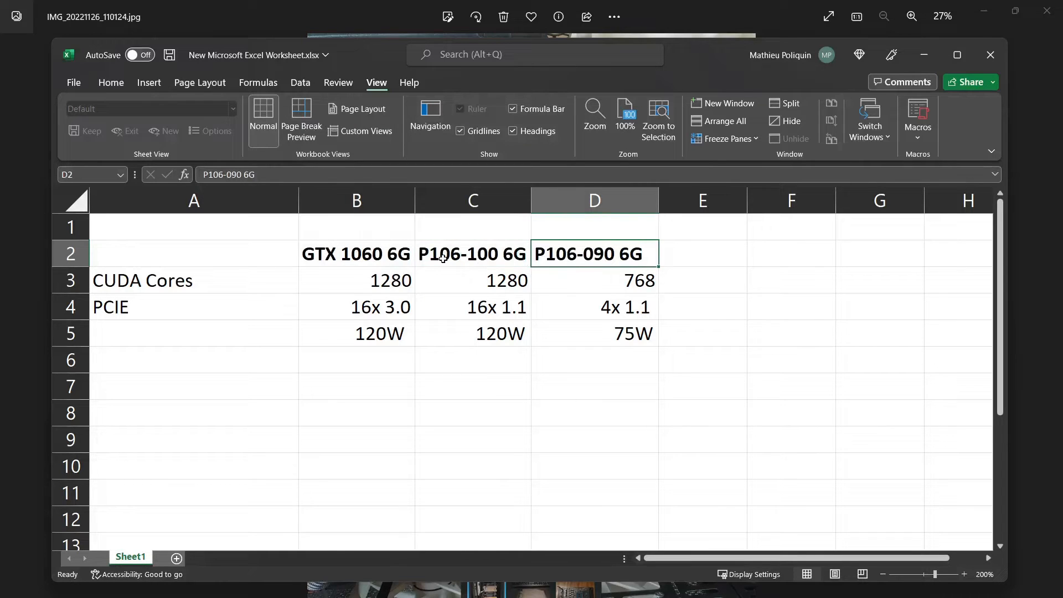
left_click(473, 253)
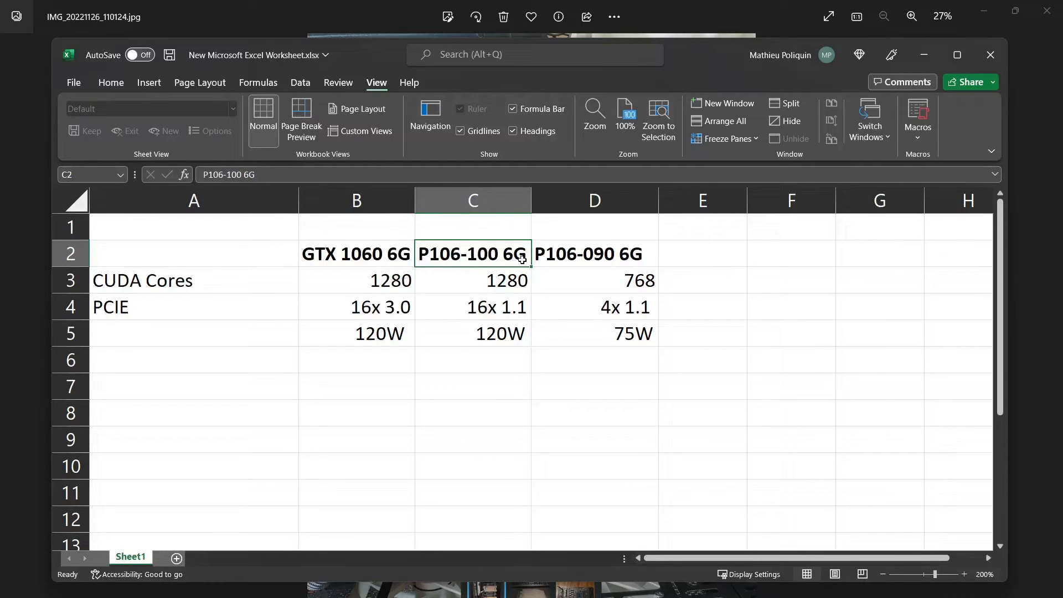
left_click(473, 280)
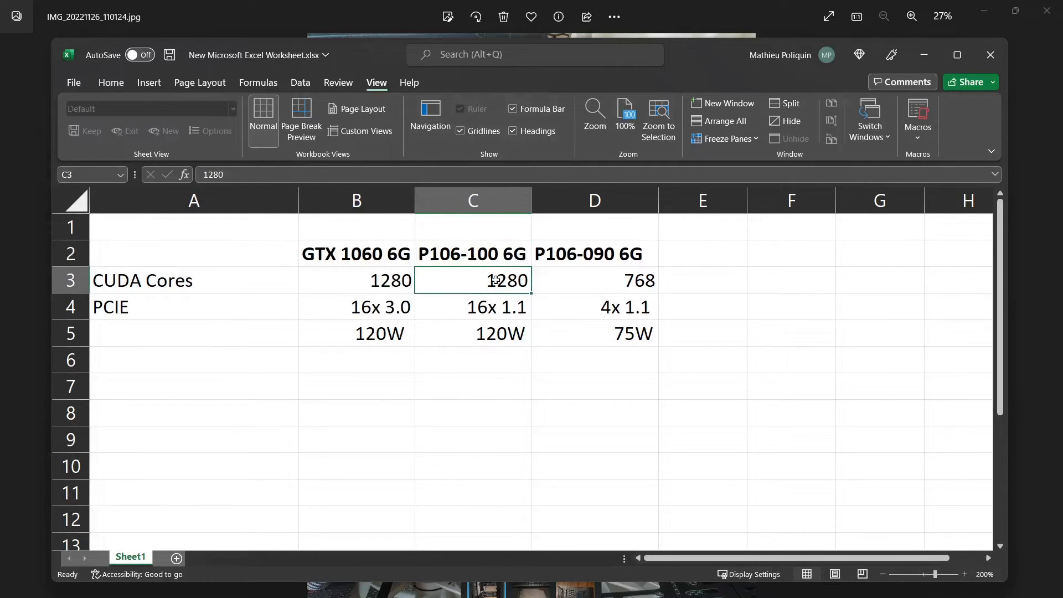
mouse_move(177, 284)
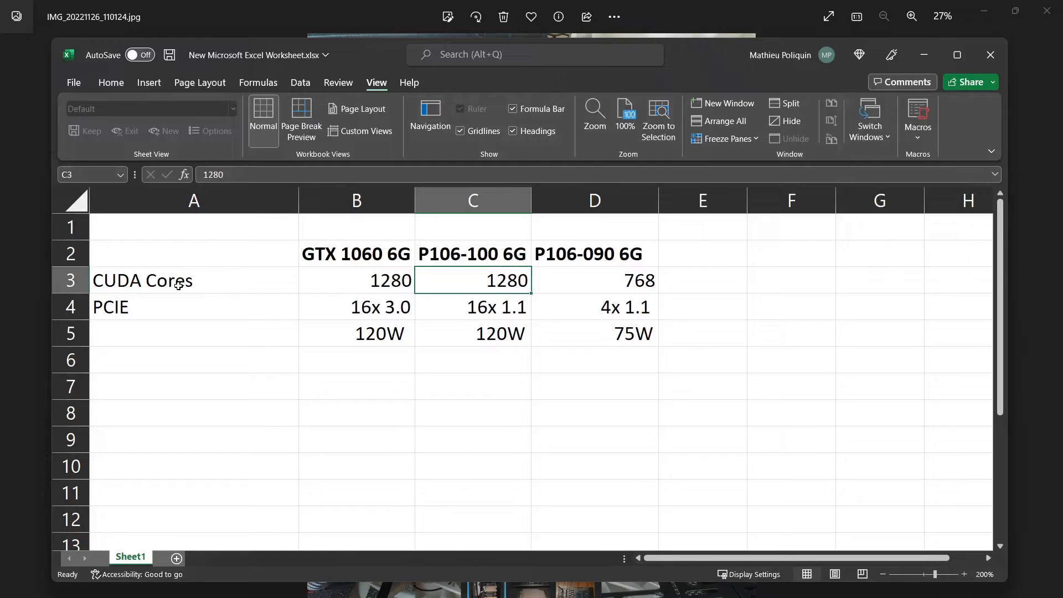
mouse_move(372, 272)
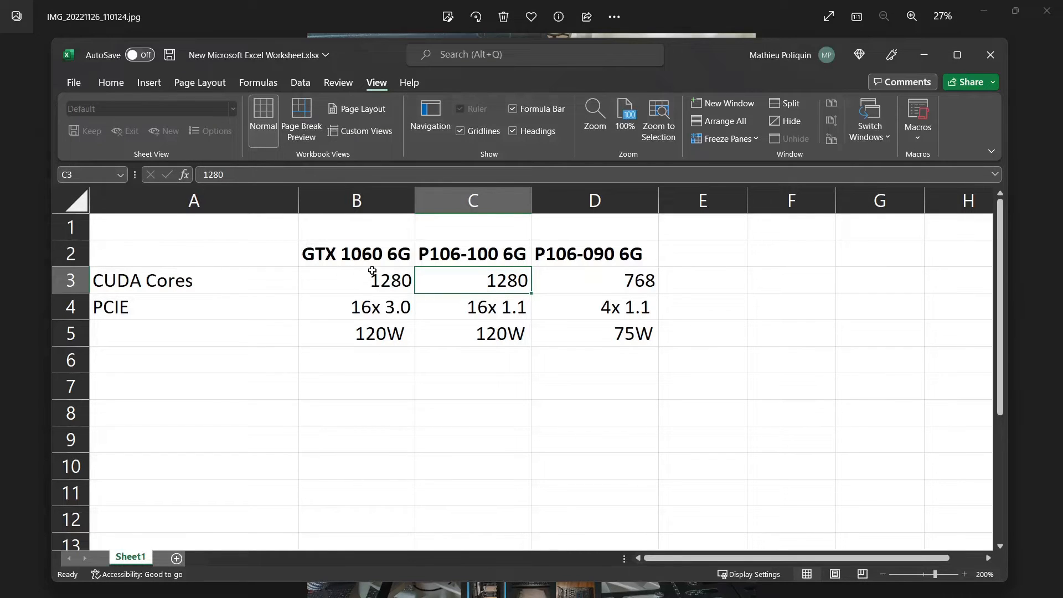
left_click(473, 307)
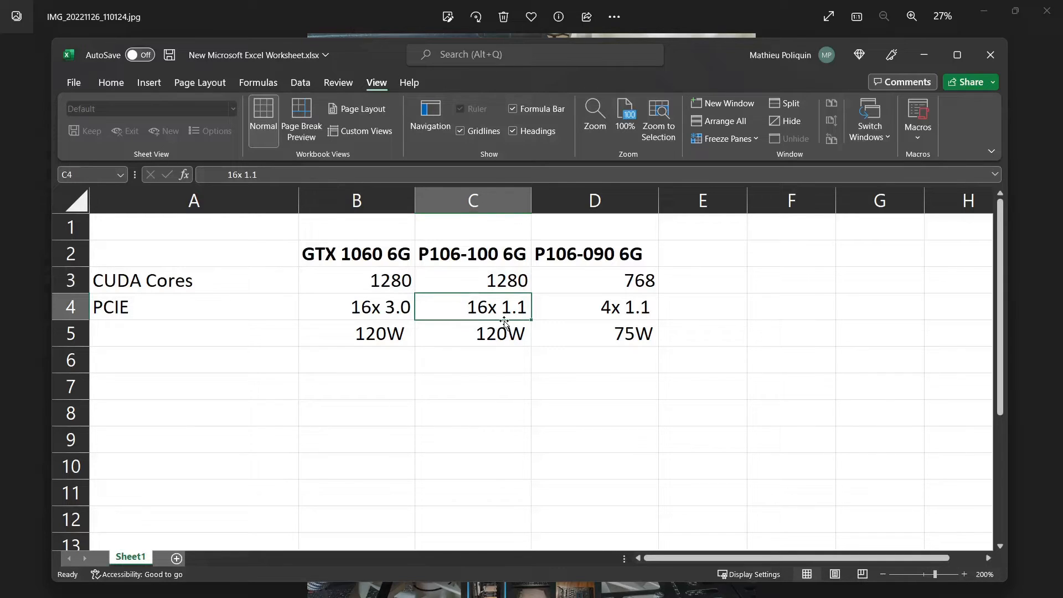
Point out the P106-090 column's 768 CUDA cores and PCIe 4x 1.1 link, then bring the terminal forward
left_click(594, 254)
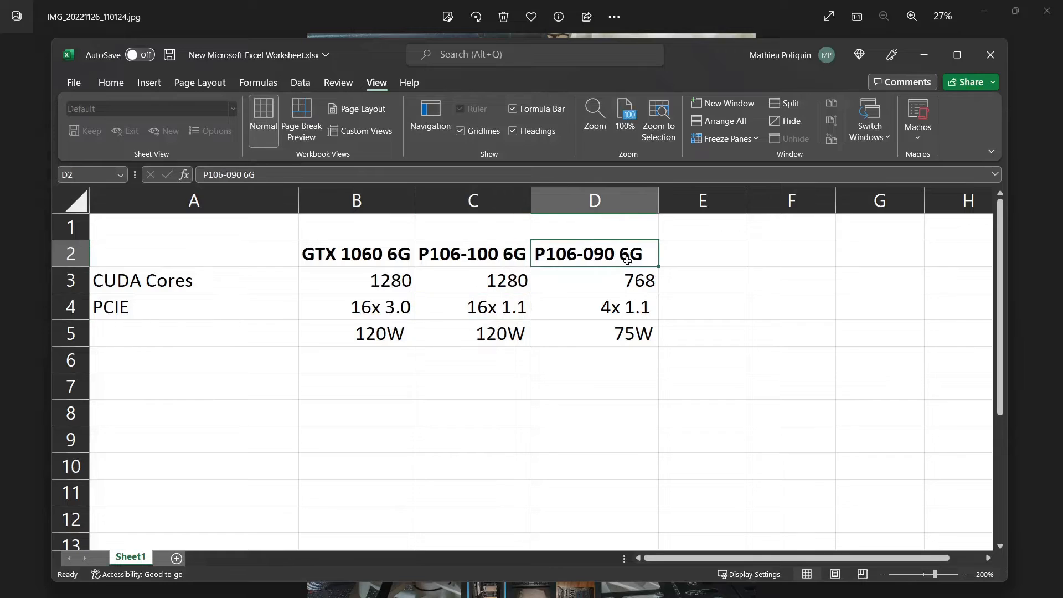
mouse_move(563, 267)
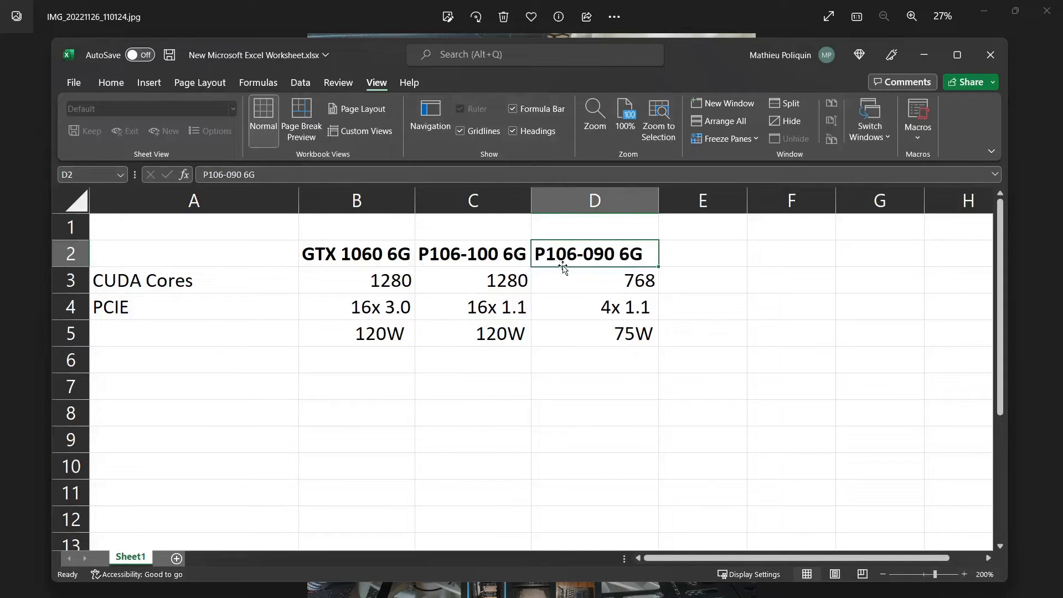
mouse_move(657, 276)
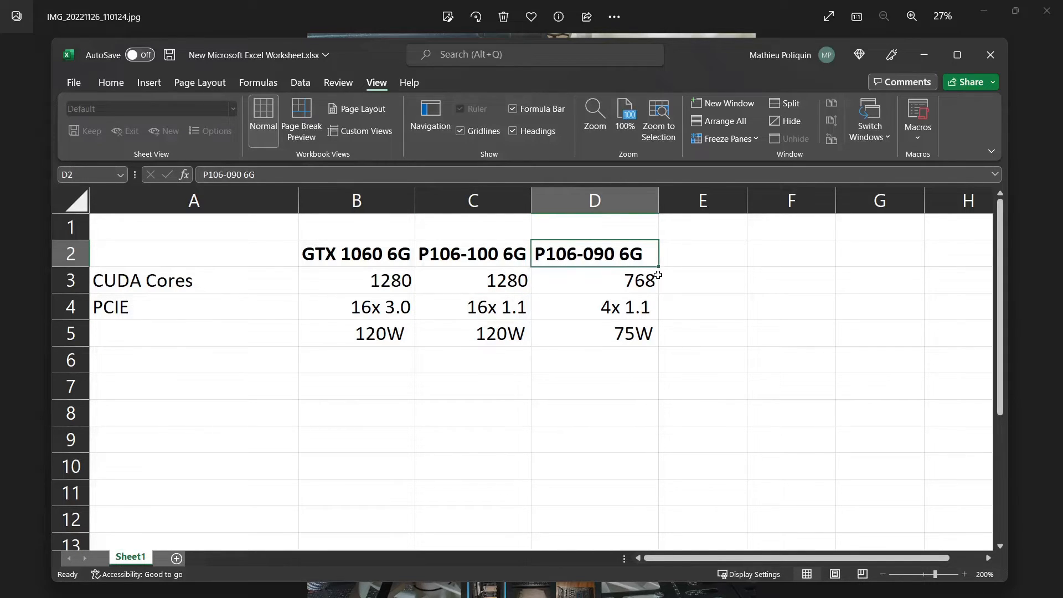
mouse_move(606, 271)
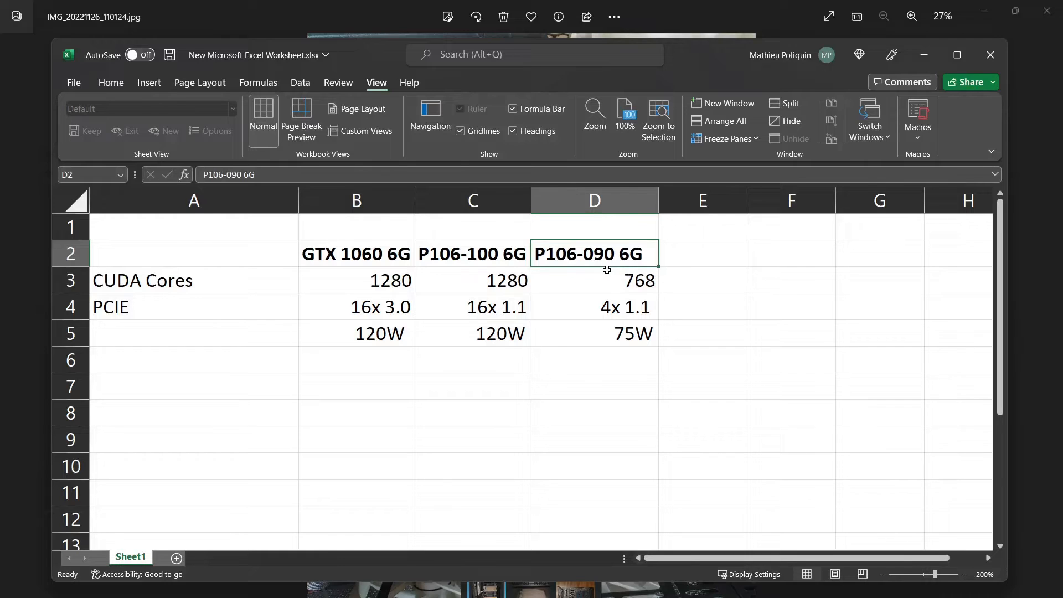
mouse_move(642, 271)
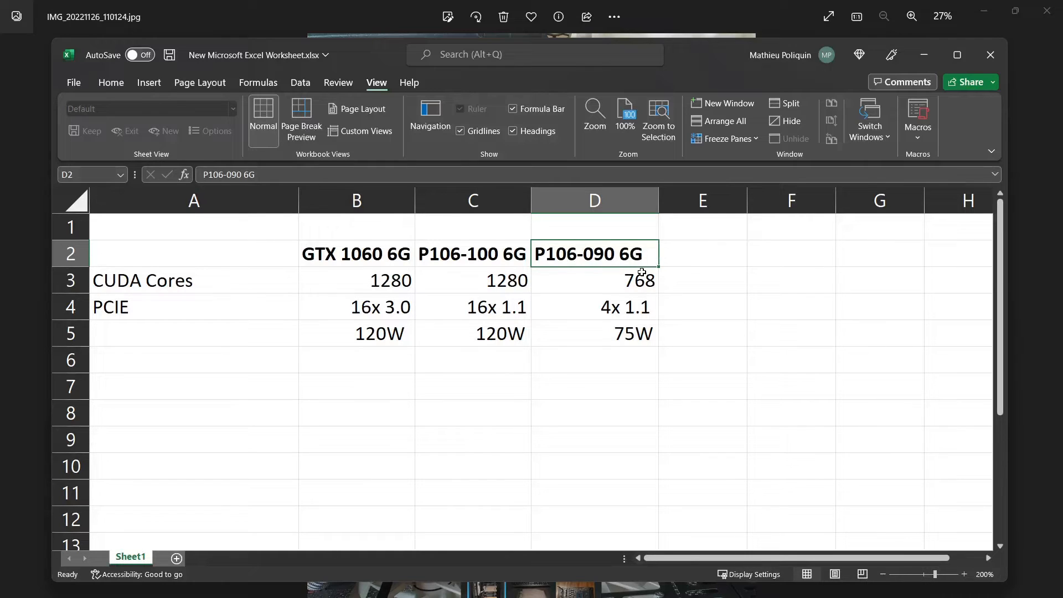
left_click(594, 280)
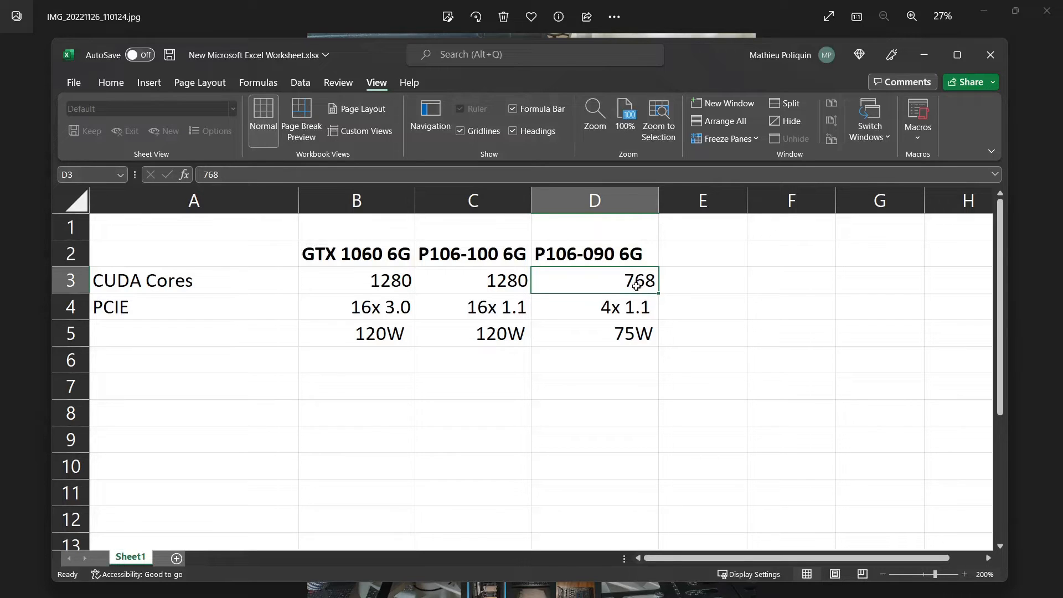
mouse_move(598, 318)
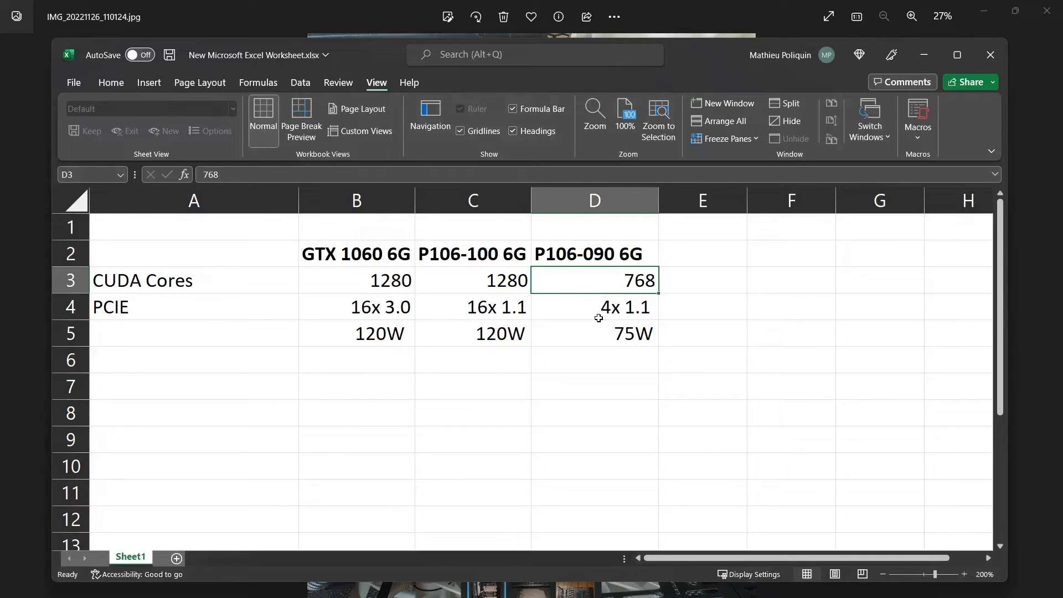
left_click(594, 307)
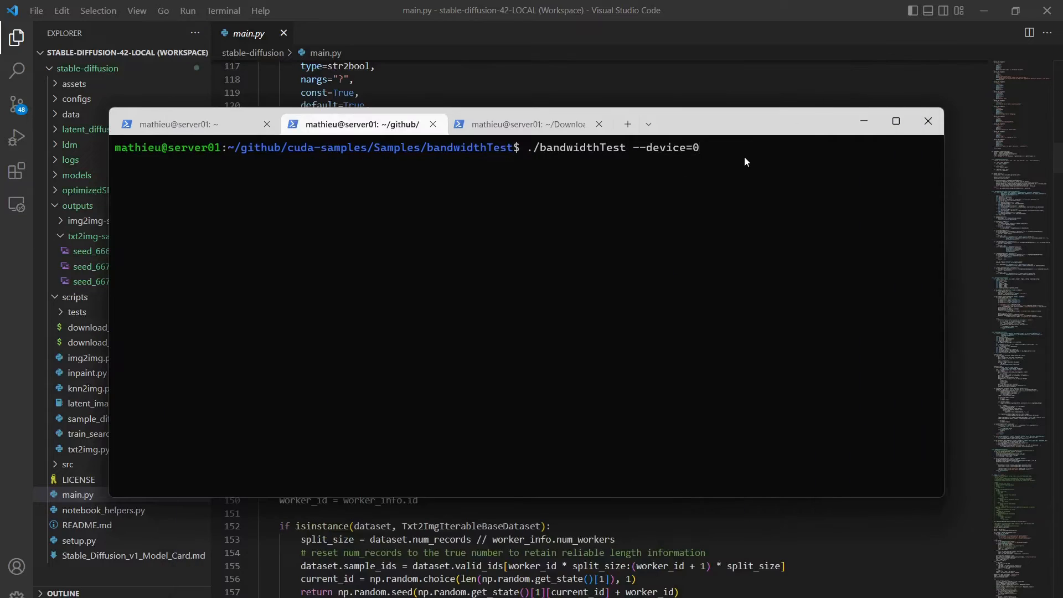
Run ./bandwidthTest --device=0 on the RTX 2060 SUPER and highlight the ~12-13 GB/s result
key("Return")
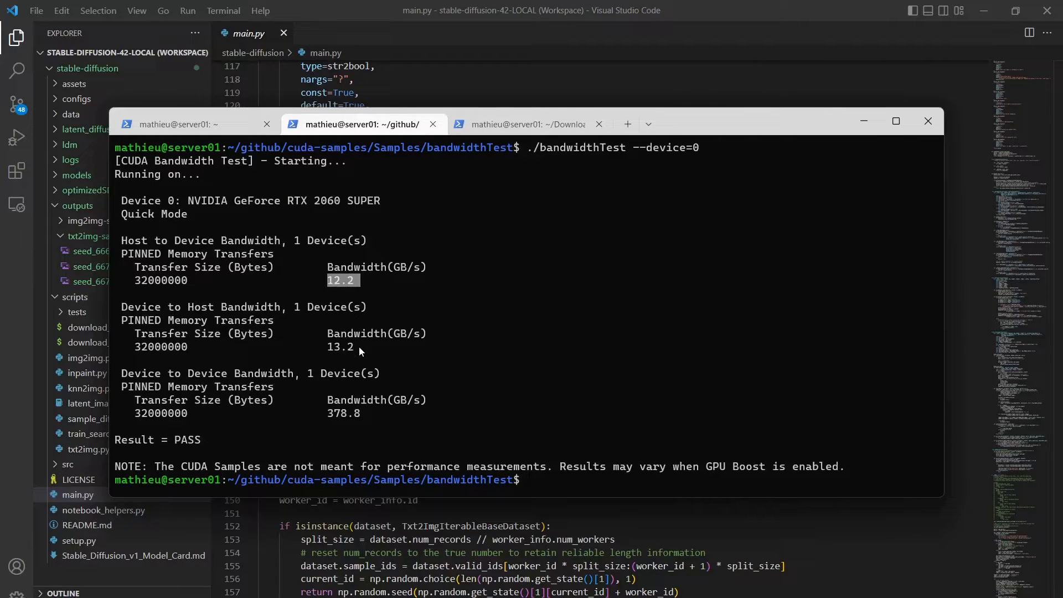
double_click(341, 347)
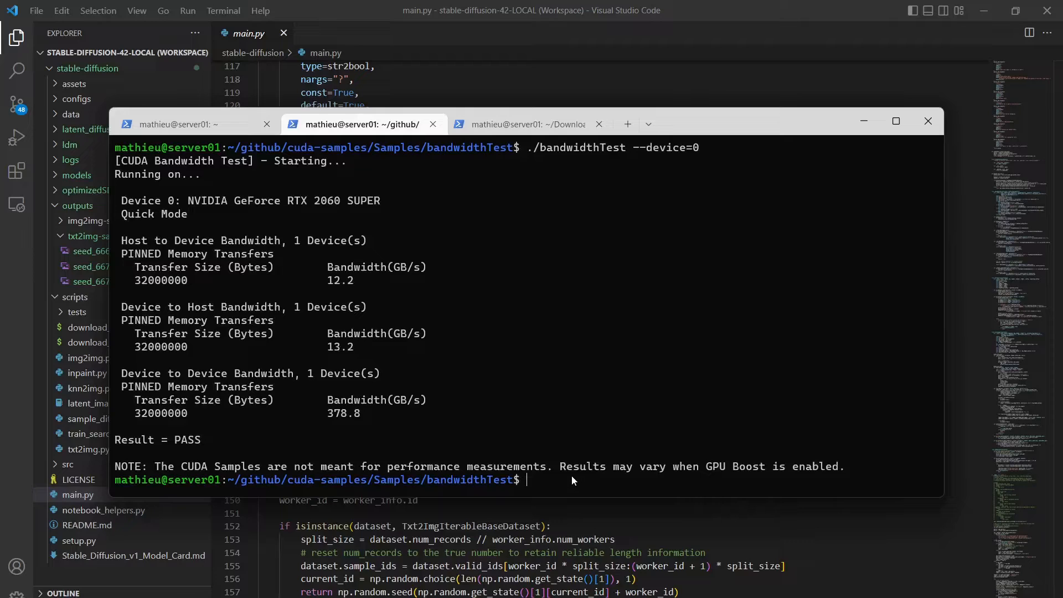
type("./bandwidthTest --device=0")
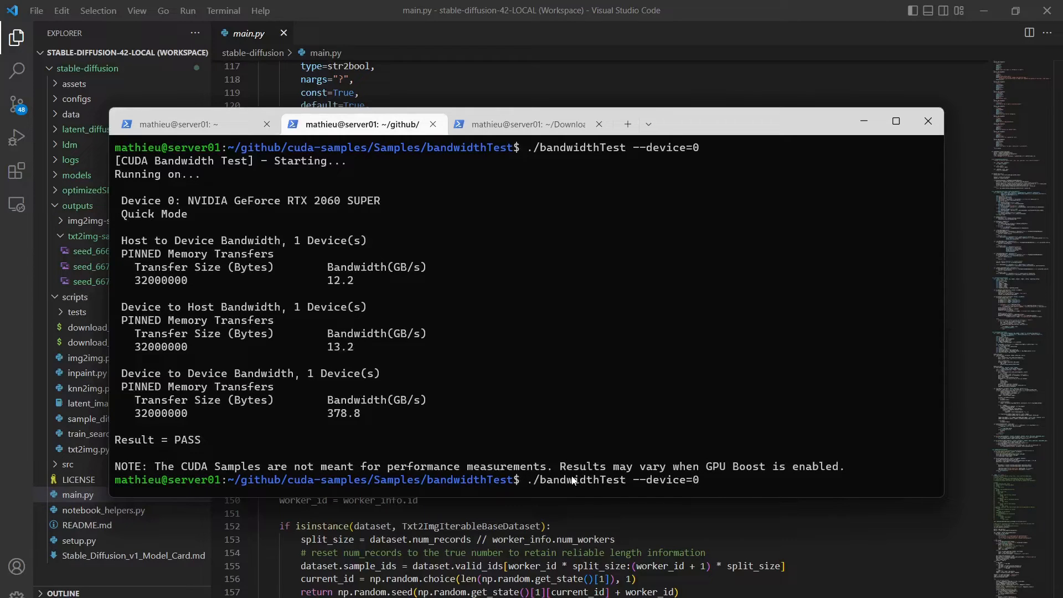
Run ./bandwidthTest --device=1 on the P106-090 and highlight its name and 0.8 GB/s host bandwidth
type("1")
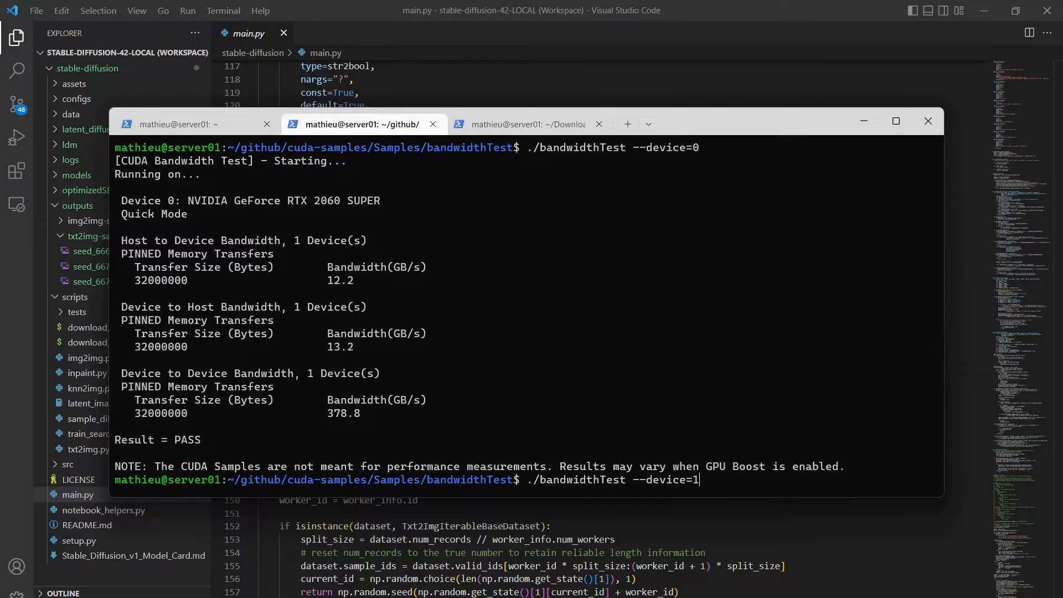
key("Return")
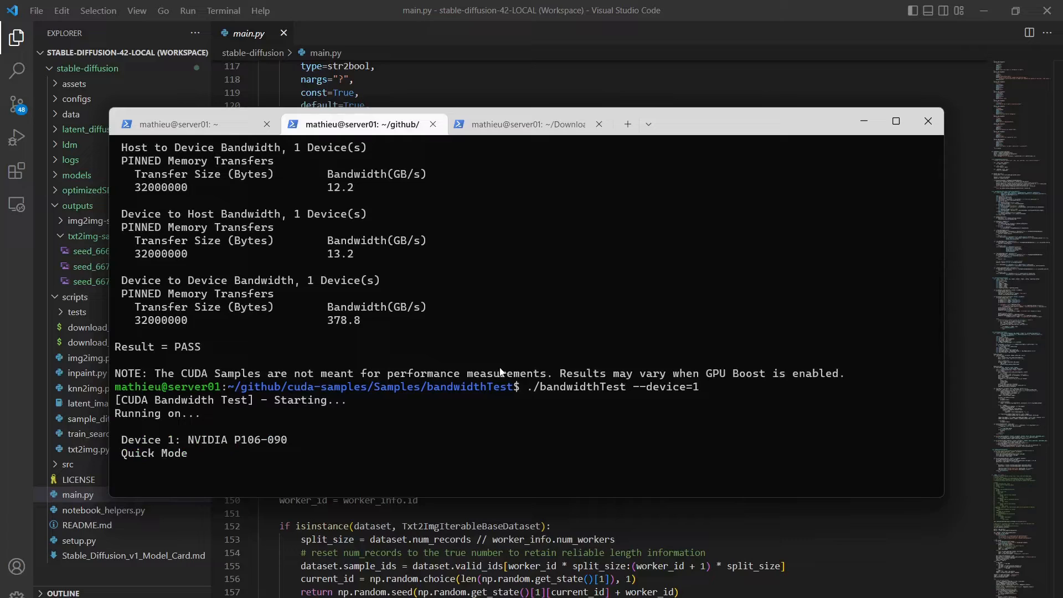
mouse_move(323, 393)
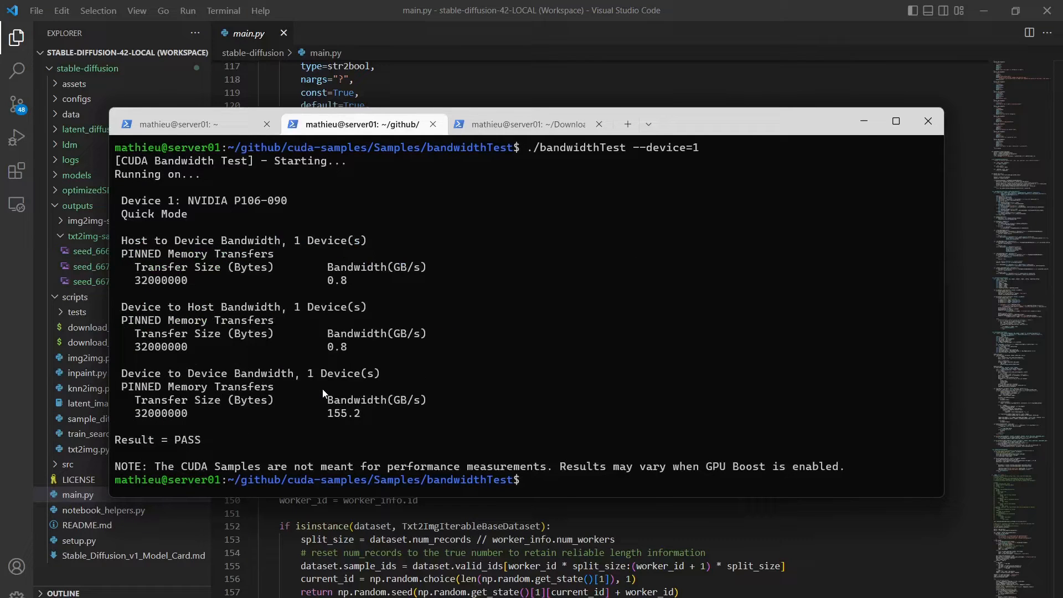
double_click(237, 200)
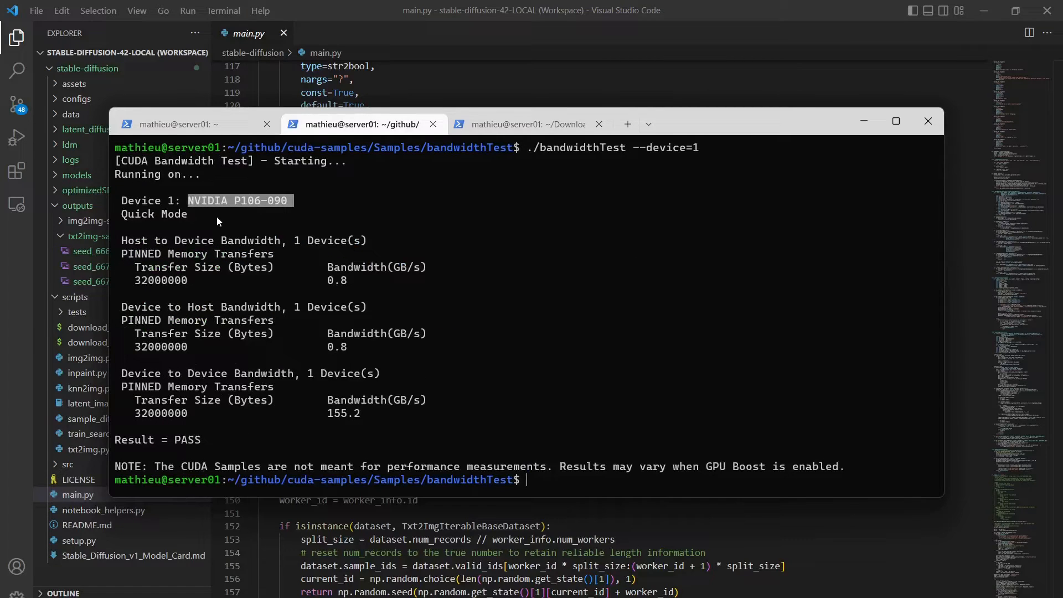
double_click(338, 280)
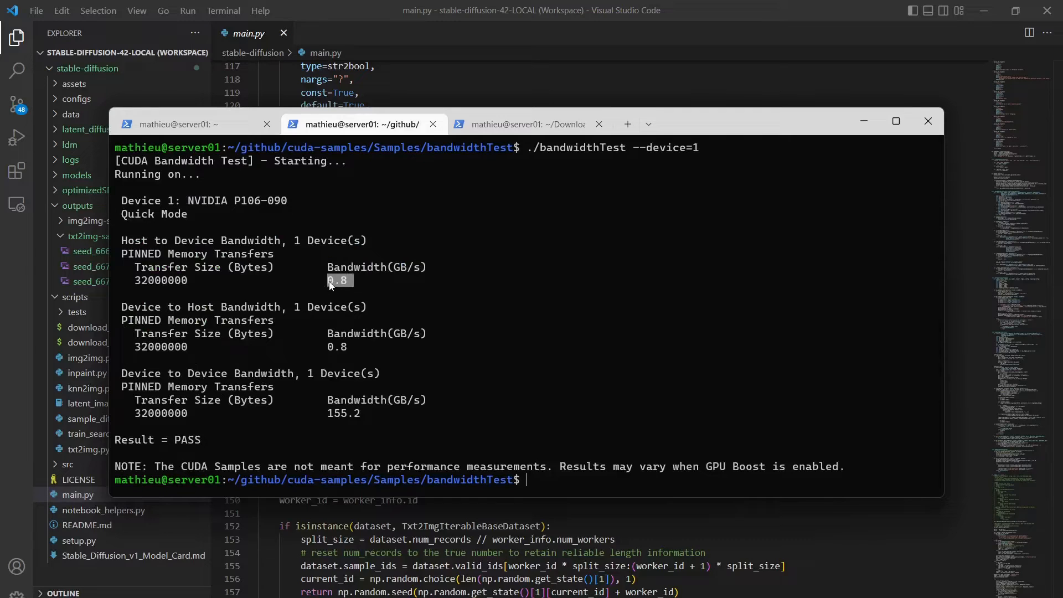
mouse_move(352, 356)
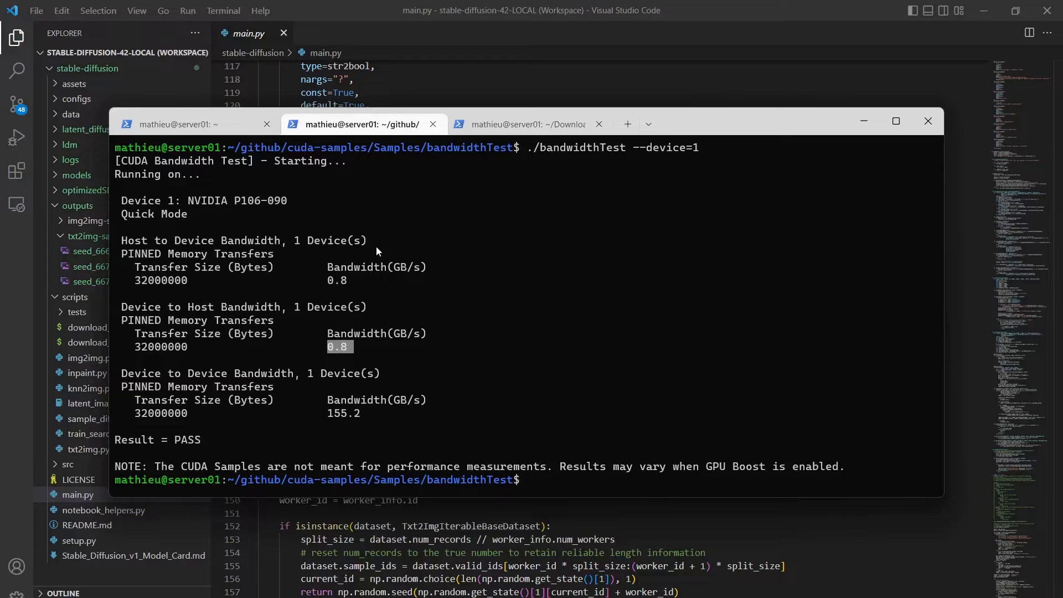
mouse_move(552, 392)
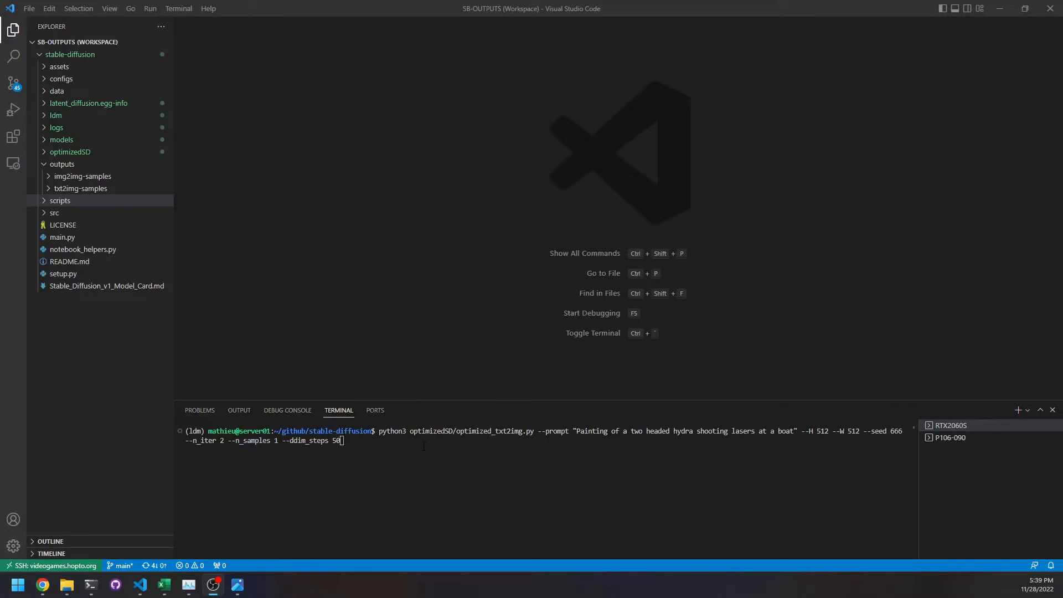
Launch optimized_txt2img.py with the hydra prompt, seed 666 and n_iter 2 on the RTX 2060 SUPER
key("Return")
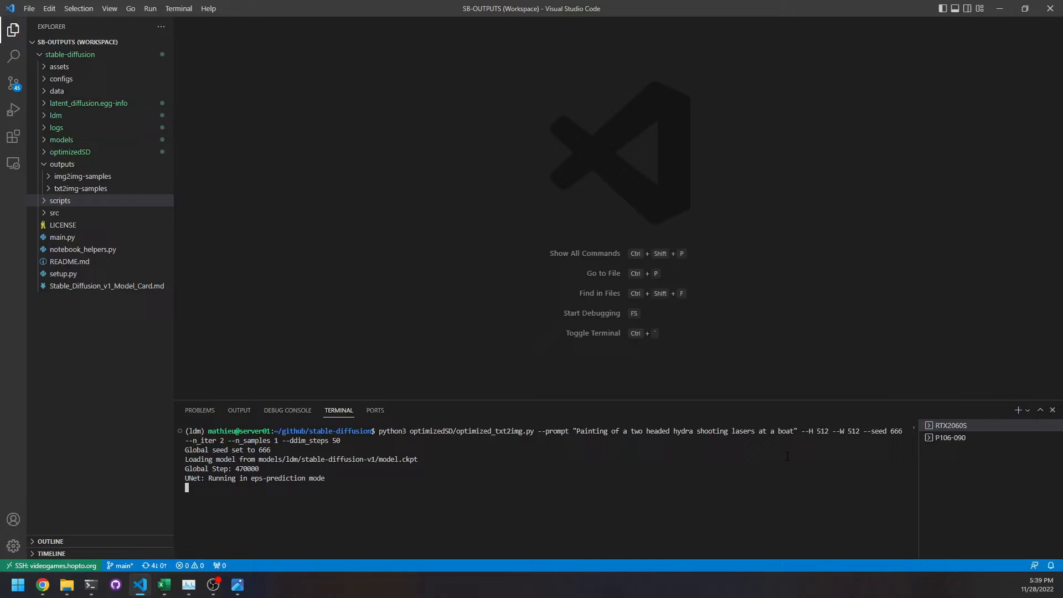
mouse_move(576, 470)
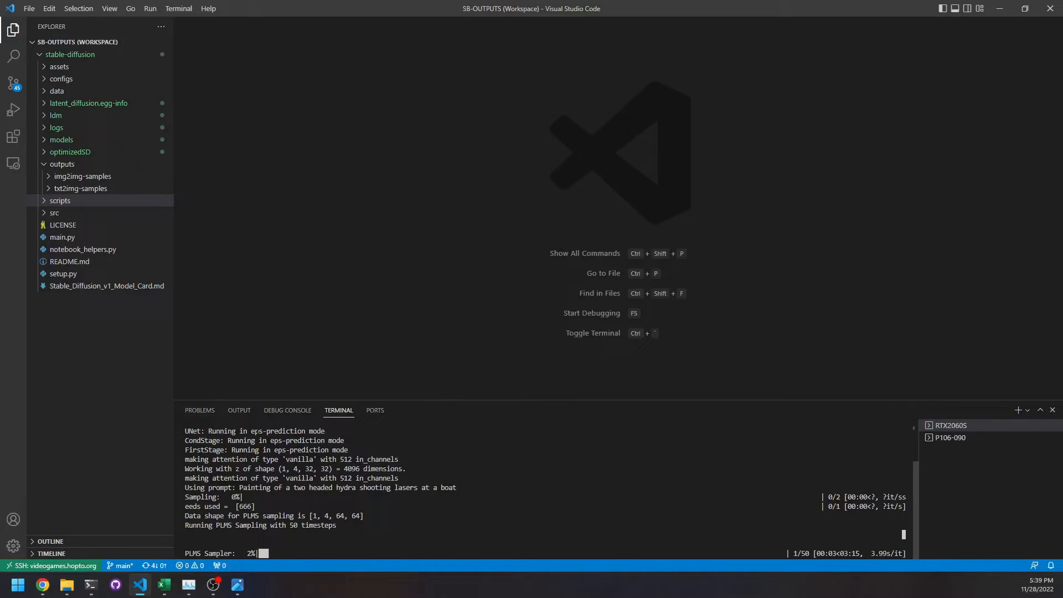
mouse_move(466, 289)
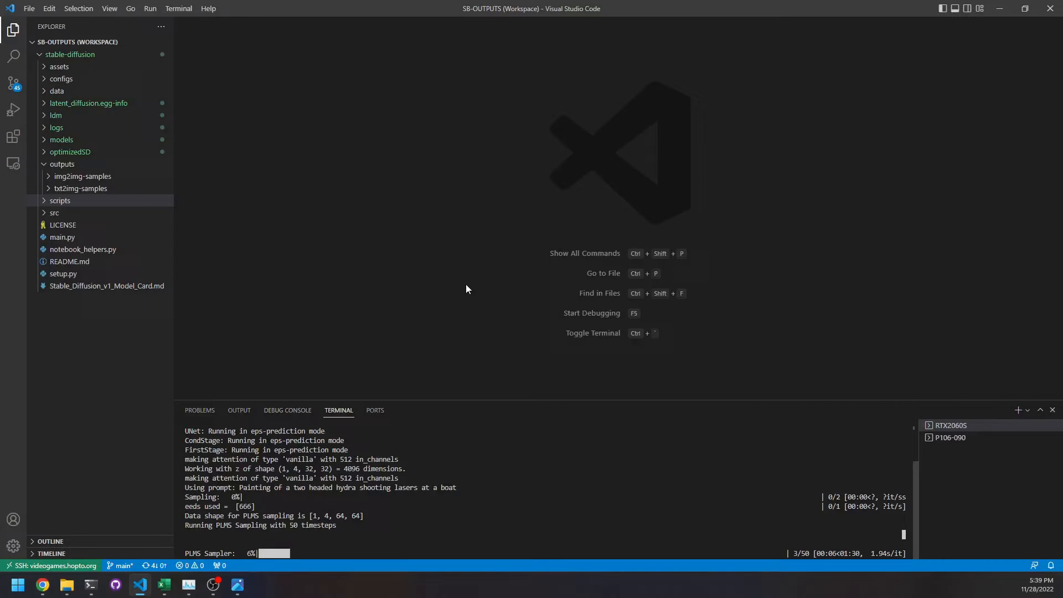
mouse_move(400, 254)
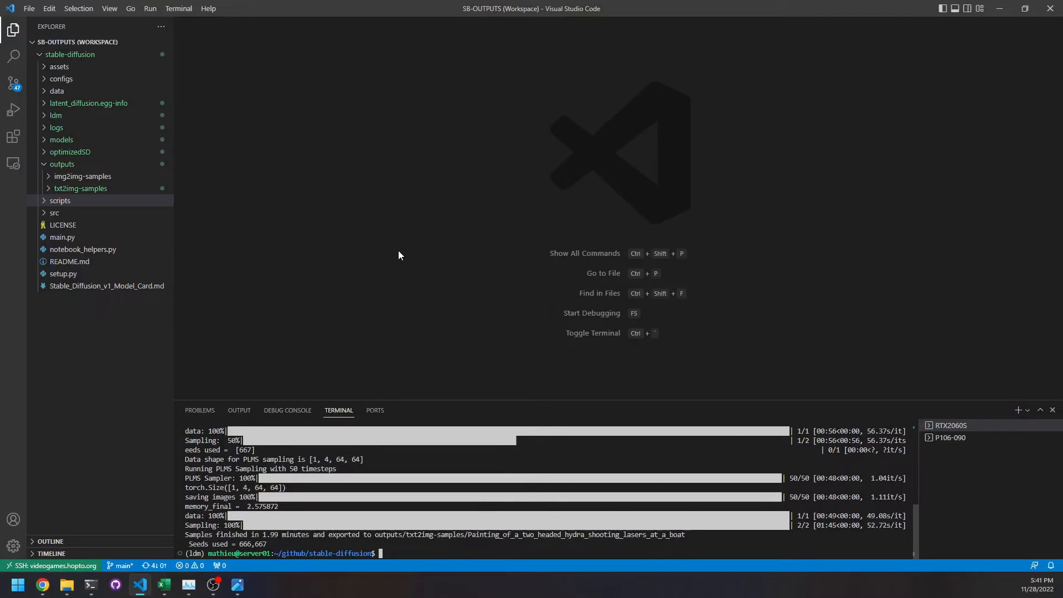
Highlight the 1.99-minute run time and preview the seed 666 and 667 hydra PNGs in txt2img-samples
double_click(269, 534)
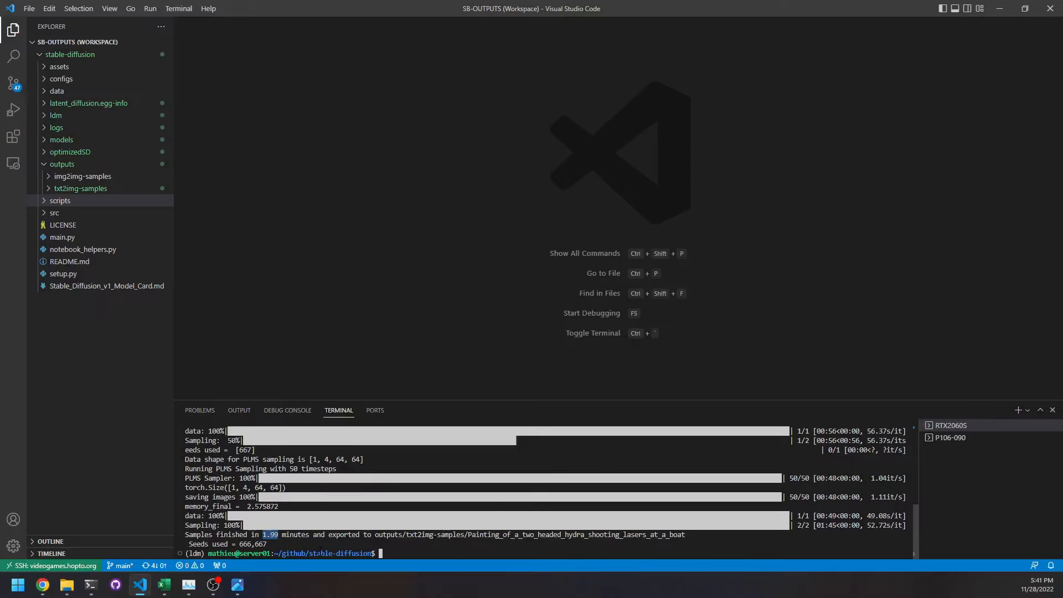
mouse_move(363, 564)
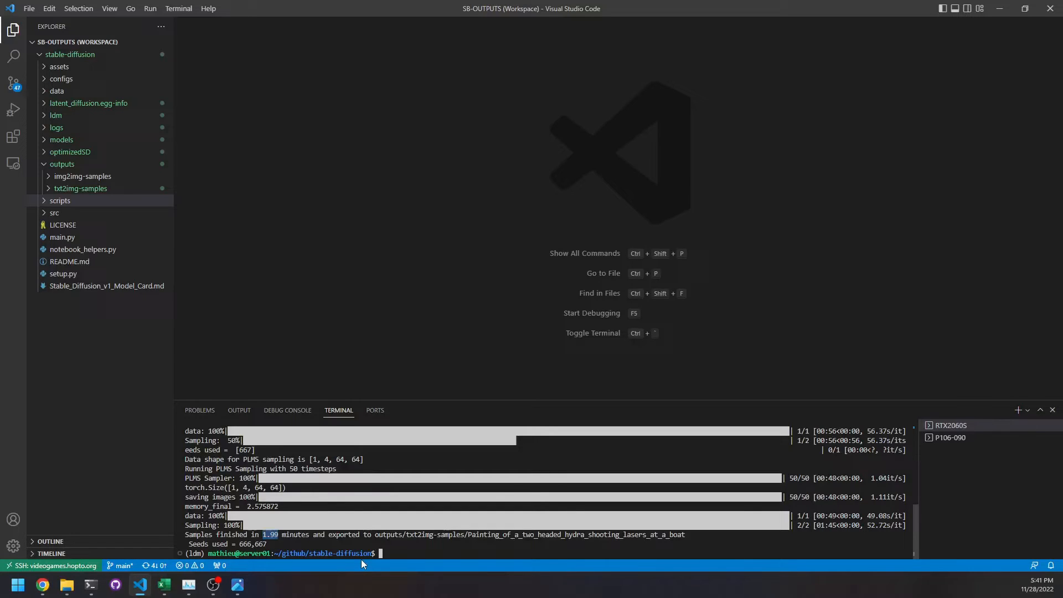
mouse_move(62, 200)
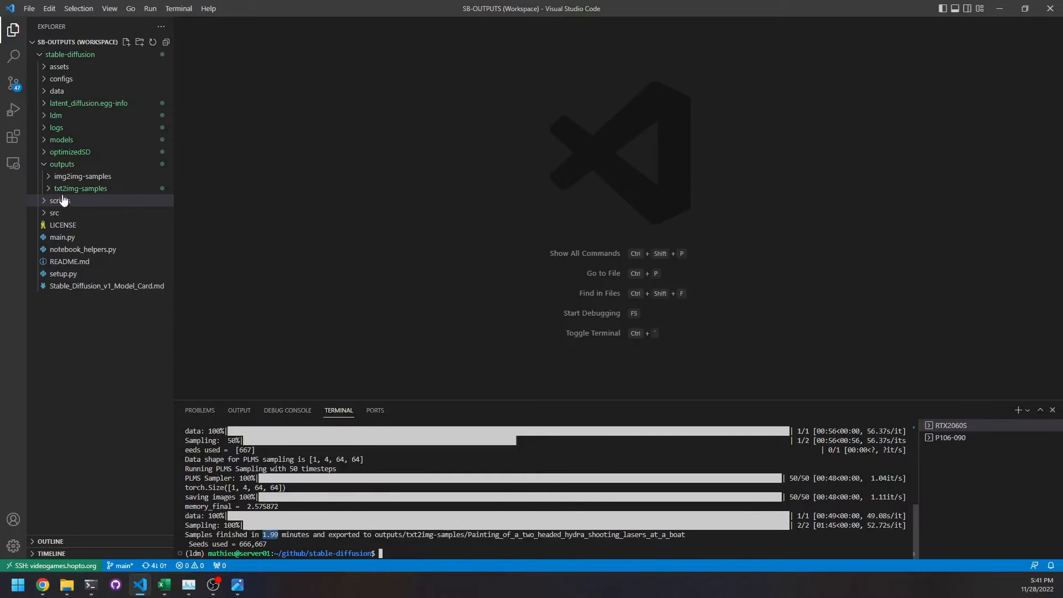
left_click(89, 201)
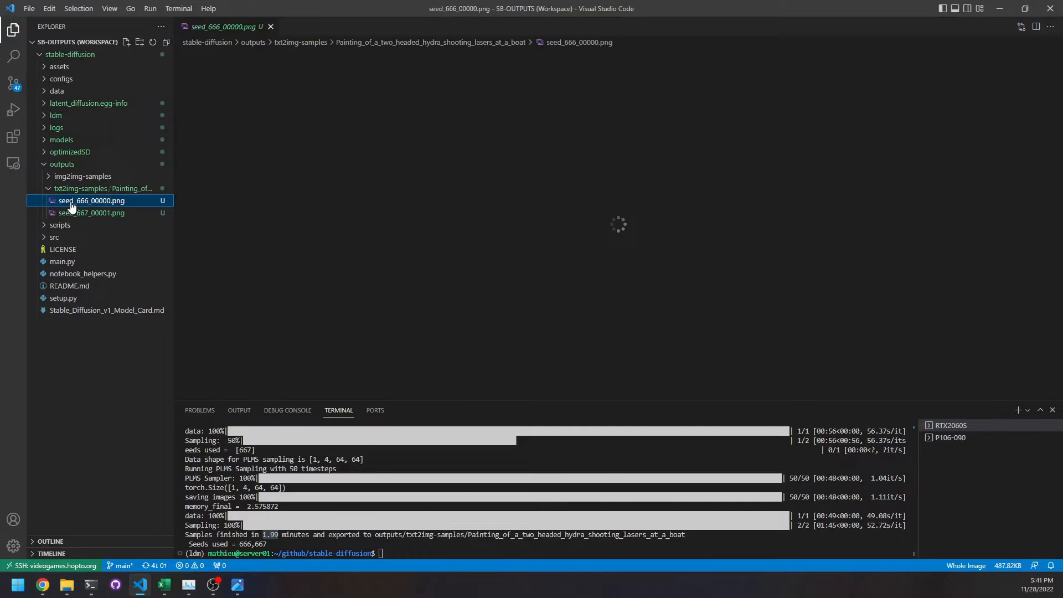
left_click(92, 212)
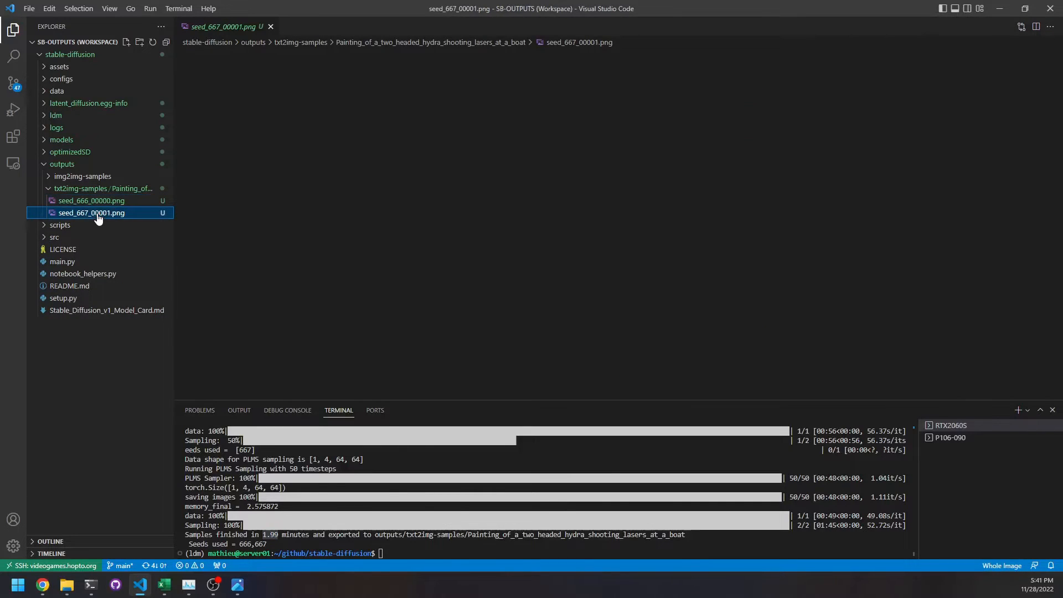
left_click(92, 213)
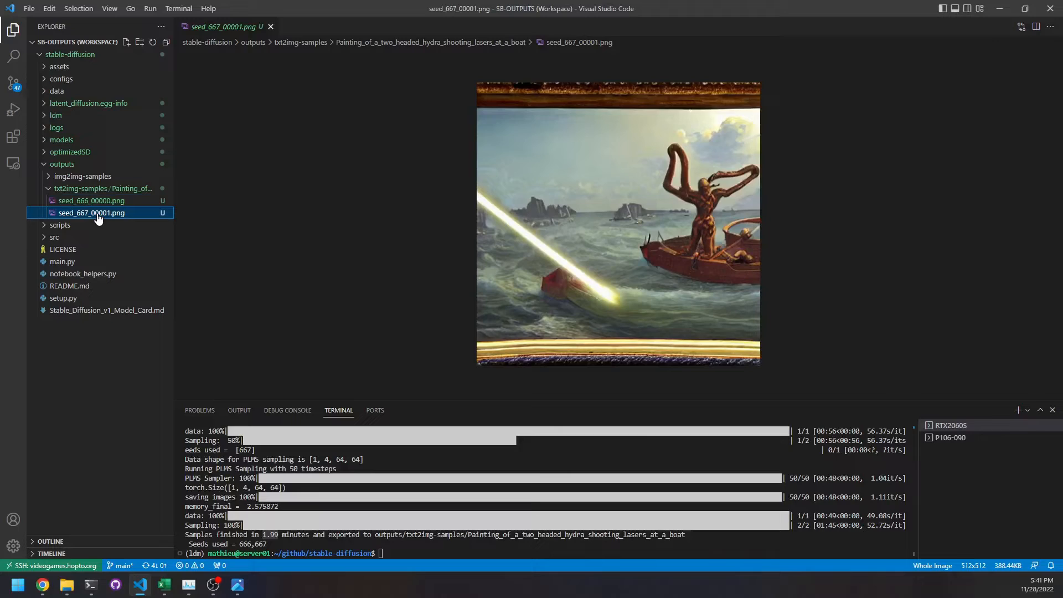
left_click(92, 200)
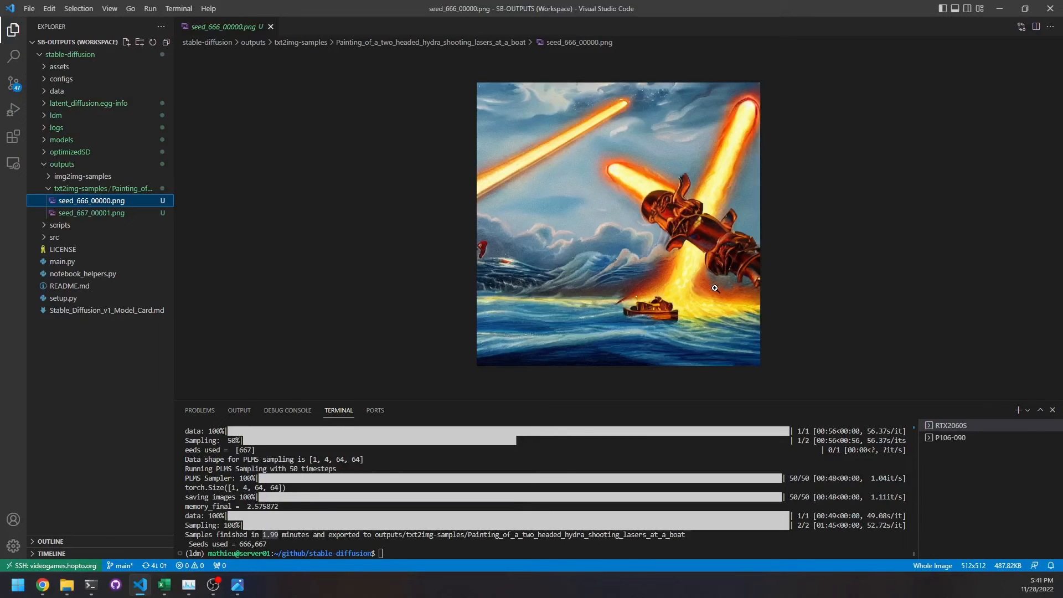
mouse_move(670, 255)
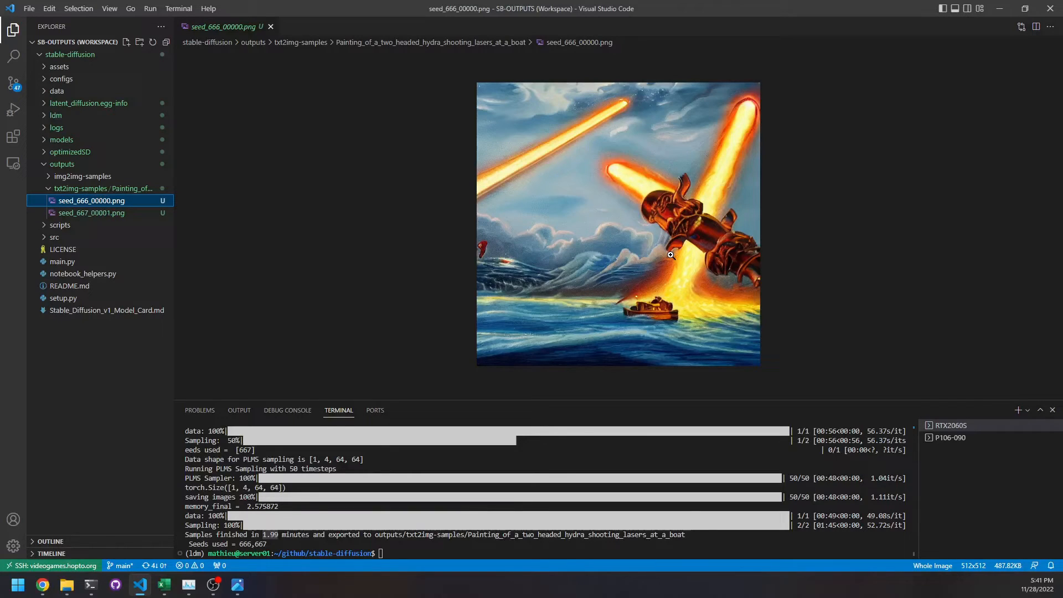
mouse_move(15, 204)
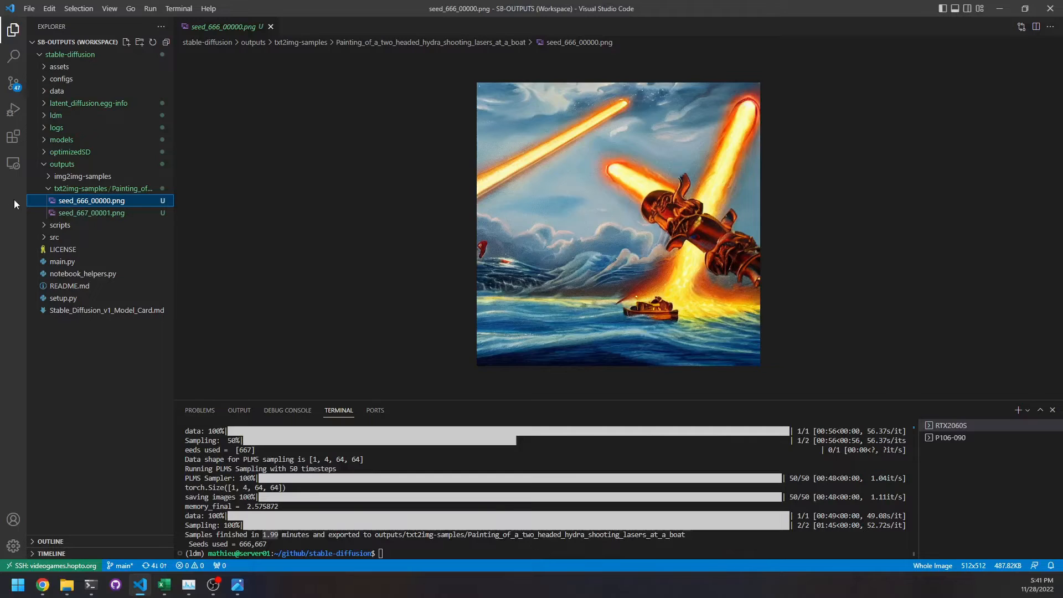
left_click(90, 212)
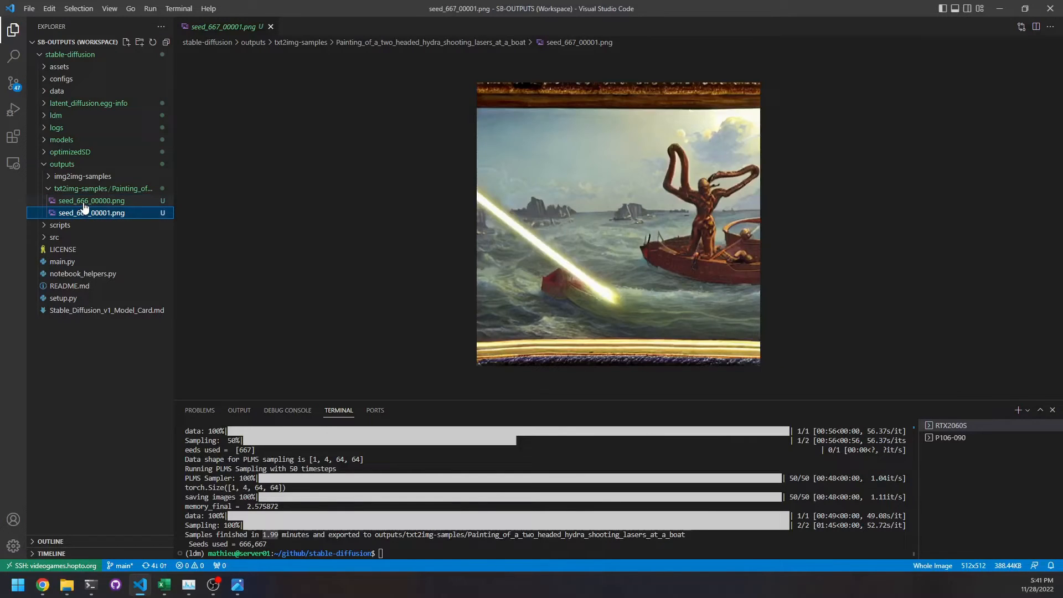
left_click(91, 201)
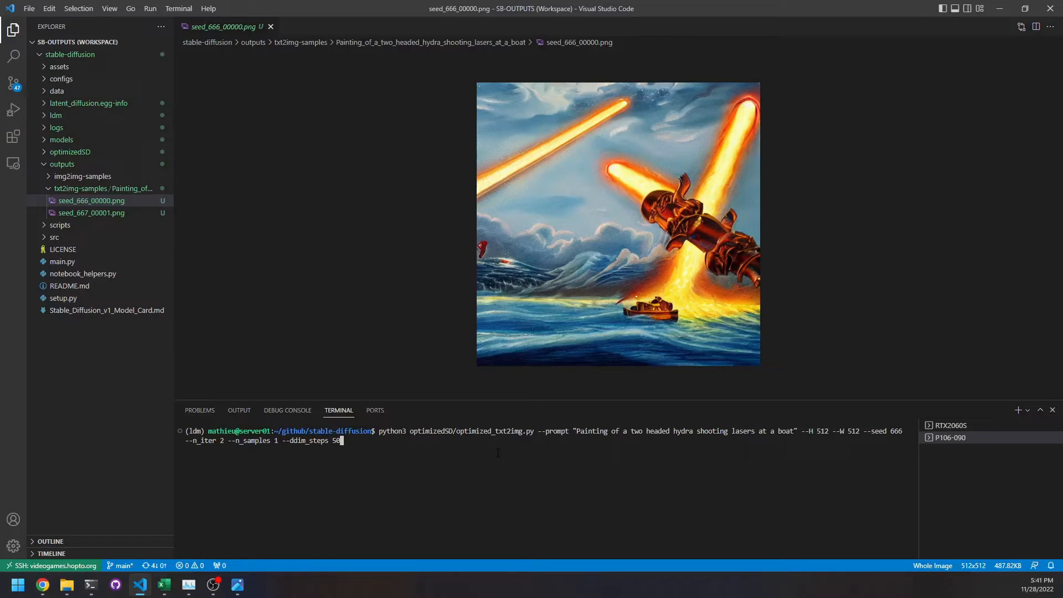
Start the same hydra generation command in the P106-090 terminal
key("Return")
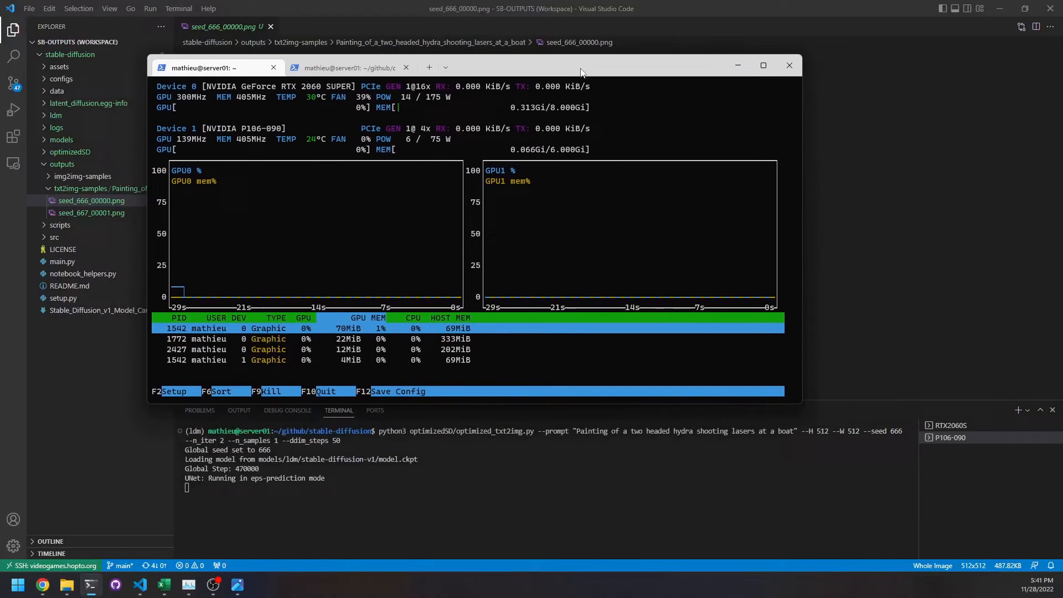
mouse_move(592, 237)
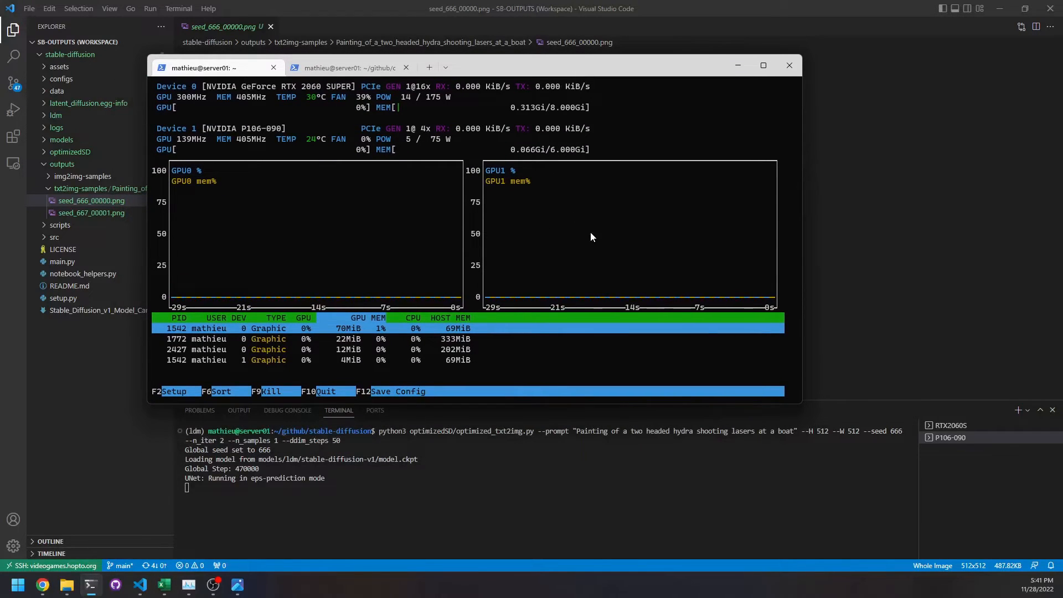
mouse_move(484, 132)
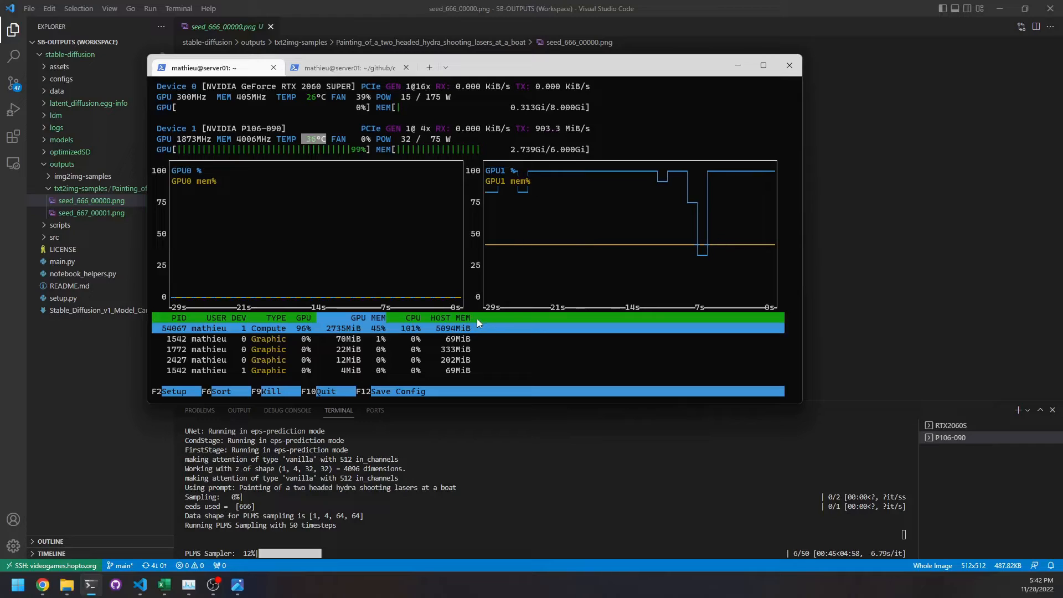
mouse_move(507, 312)
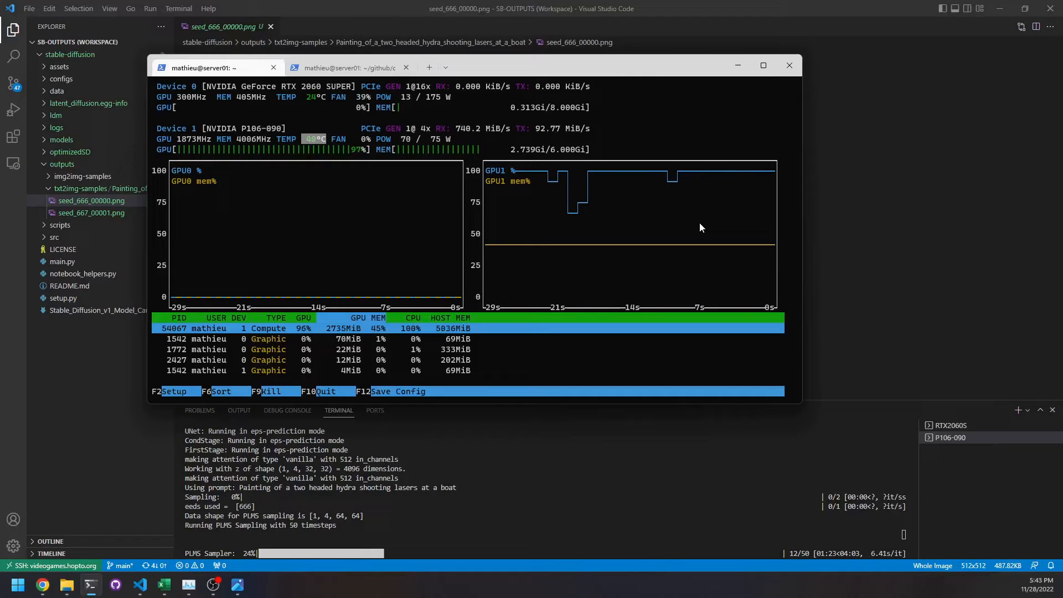
mouse_move(655, 146)
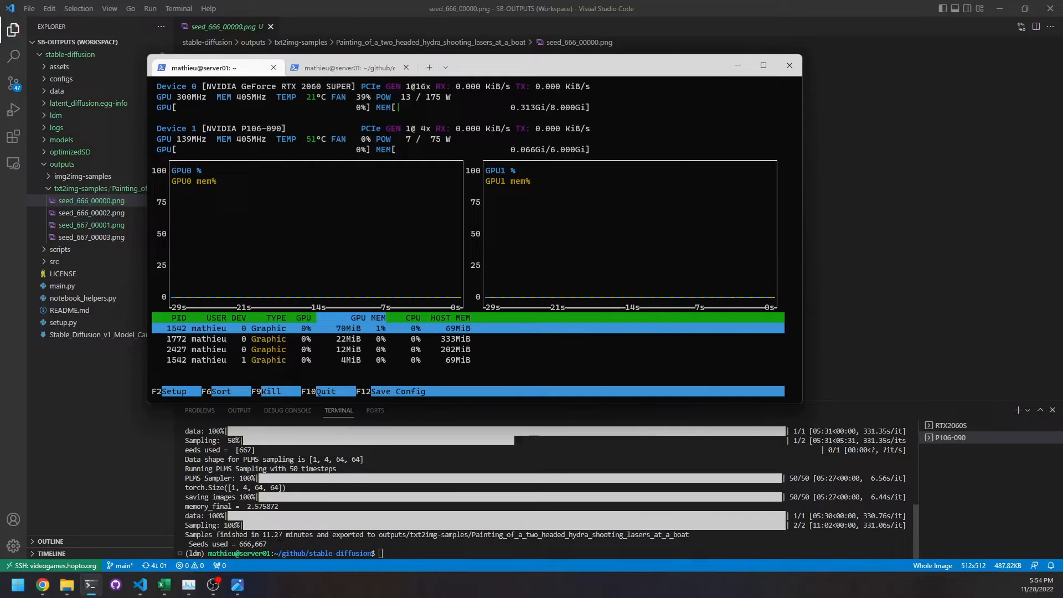
Preview the P106-090 paintings seed_666_00002, seed_667_00001 and seed_667_00003 in the editor
left_click(789, 65)
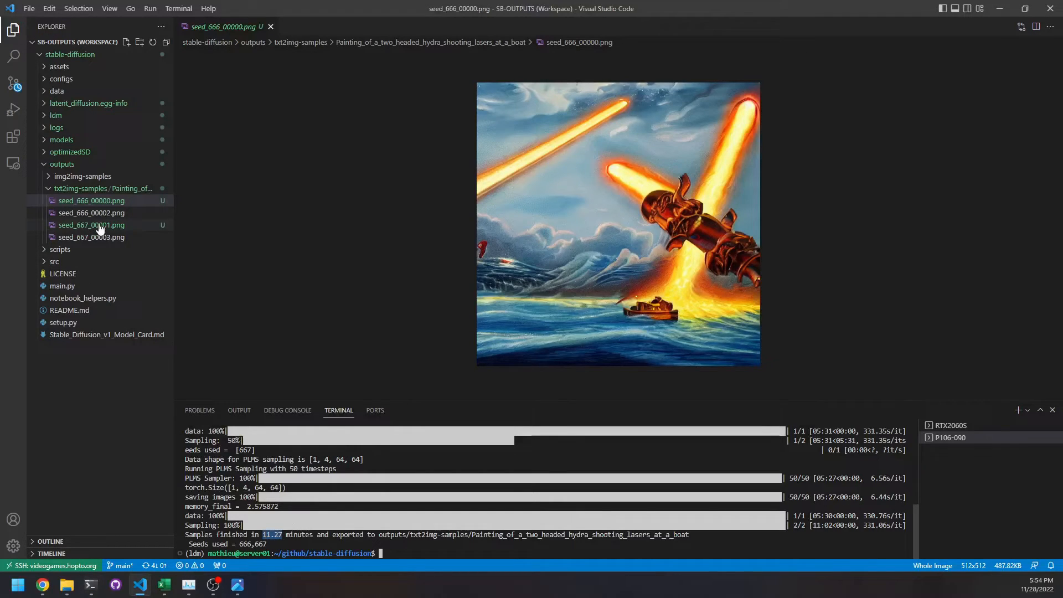
left_click(92, 213)
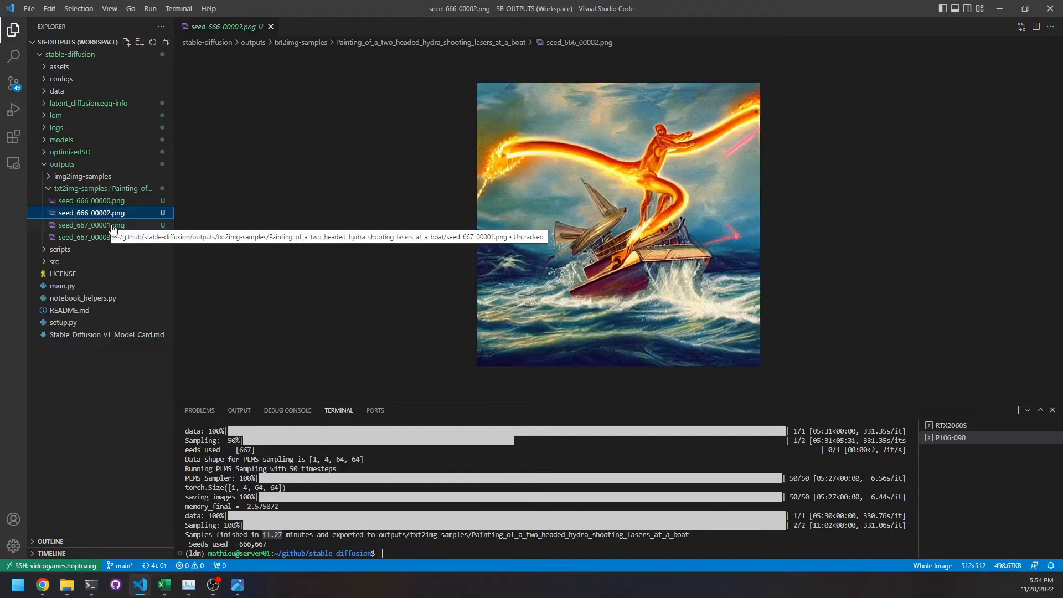
mouse_move(115, 230)
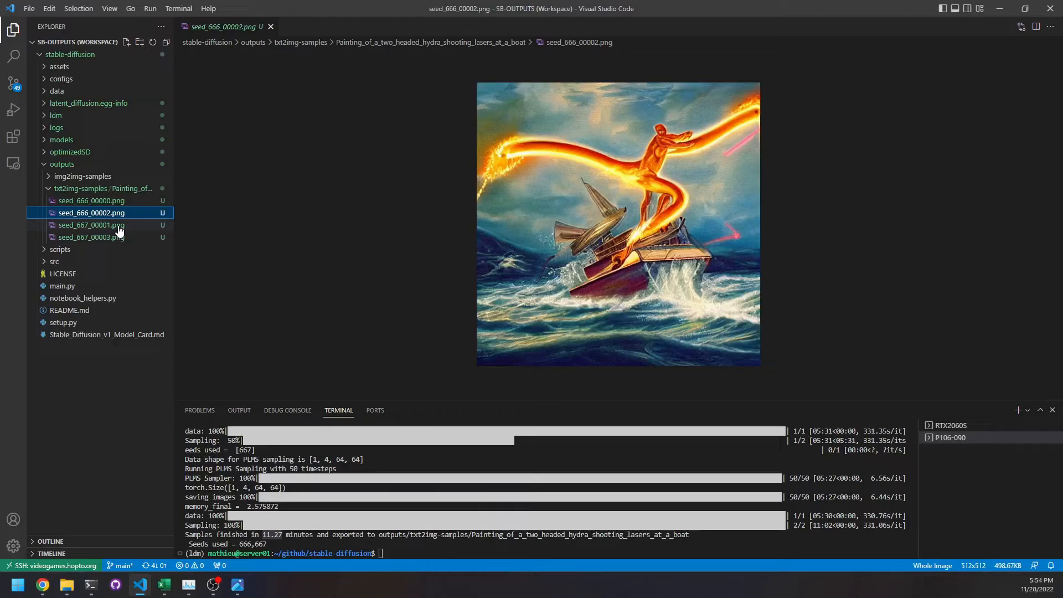
left_click(91, 225)
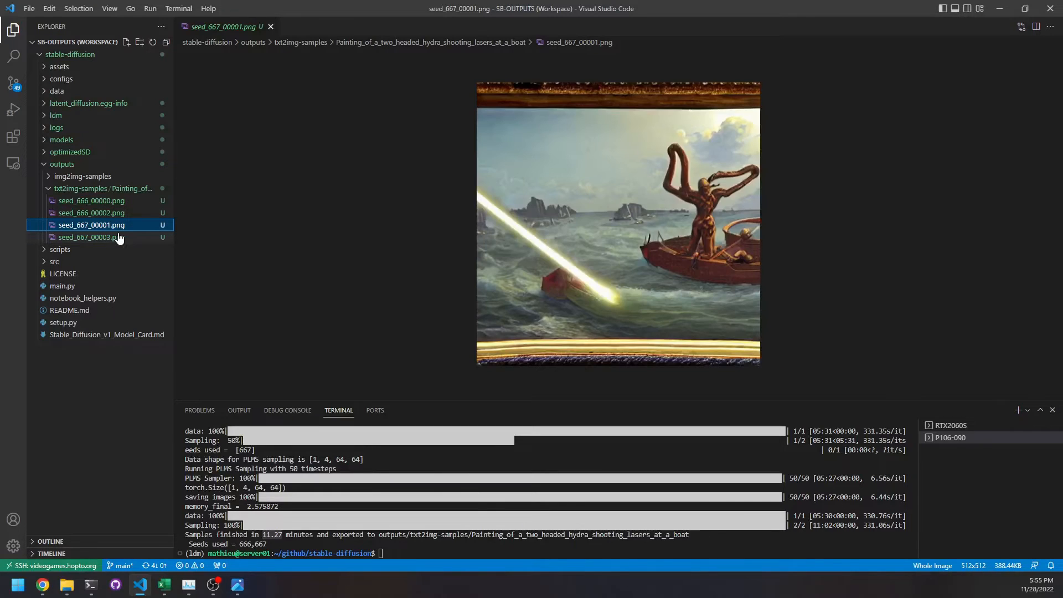
left_click(92, 237)
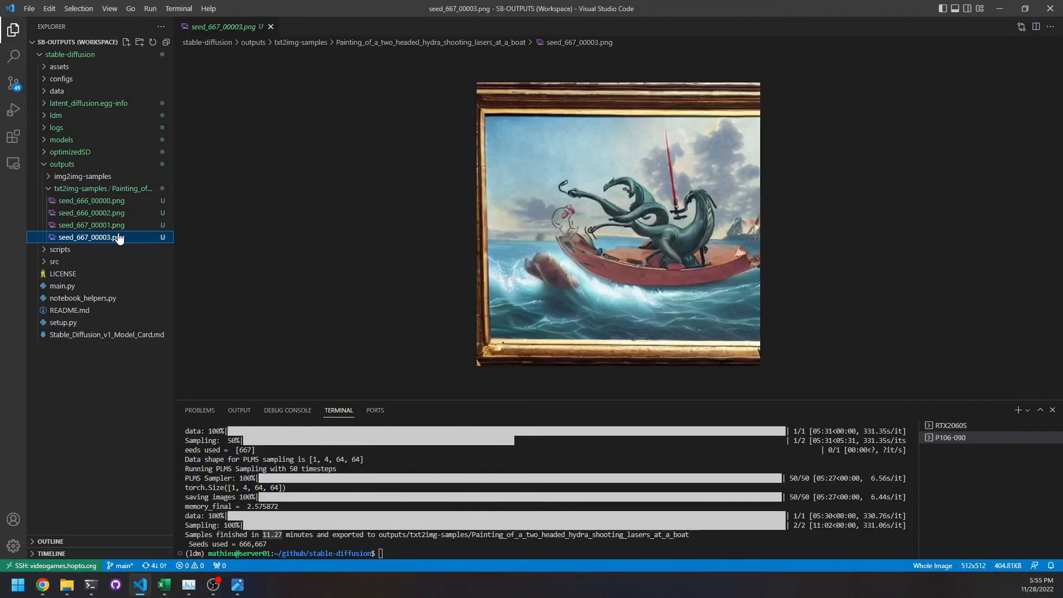
left_click(92, 213)
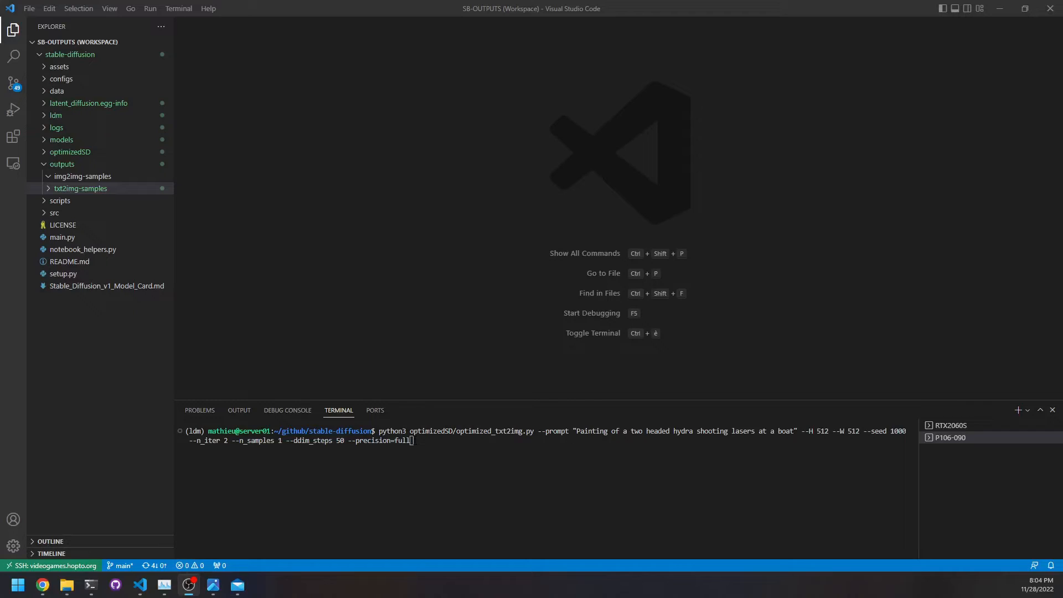
Start the seed-1000 full-precision generation and bring the nvtop GPU monitor forward
double_click(380, 440)
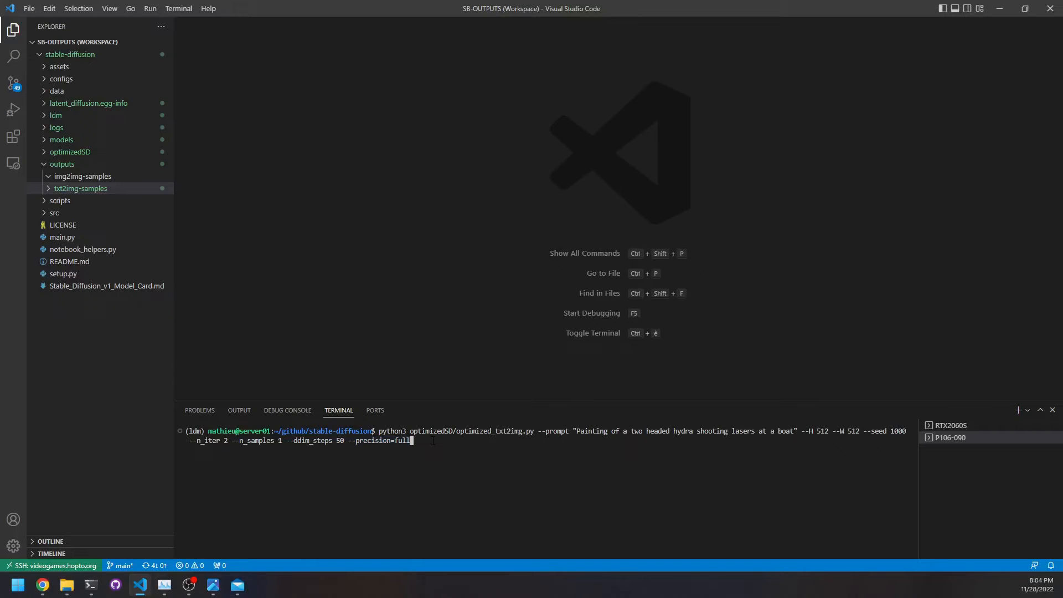
mouse_move(90, 585)
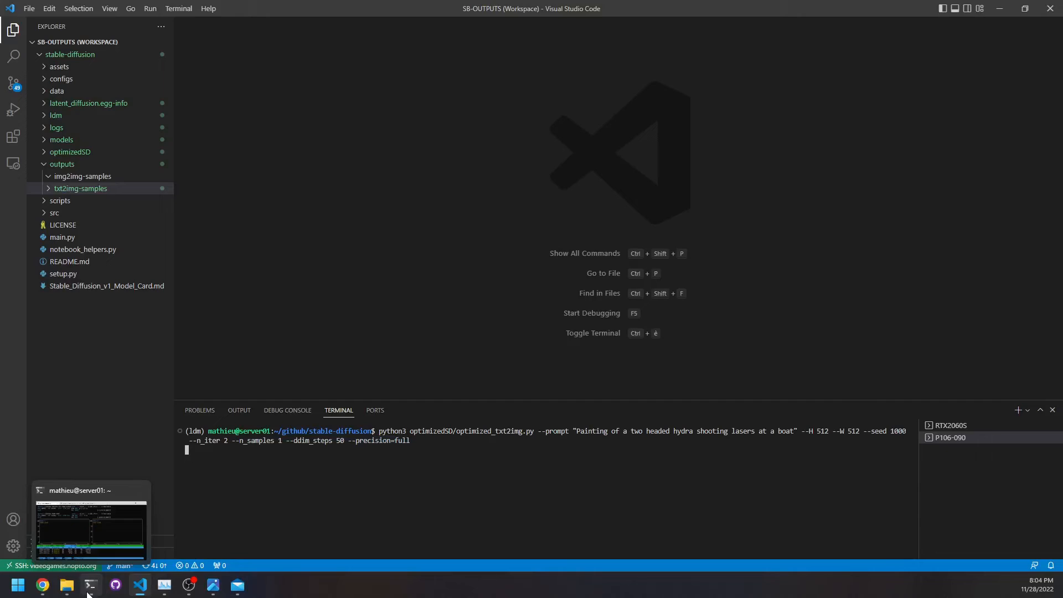
left_click(89, 521)
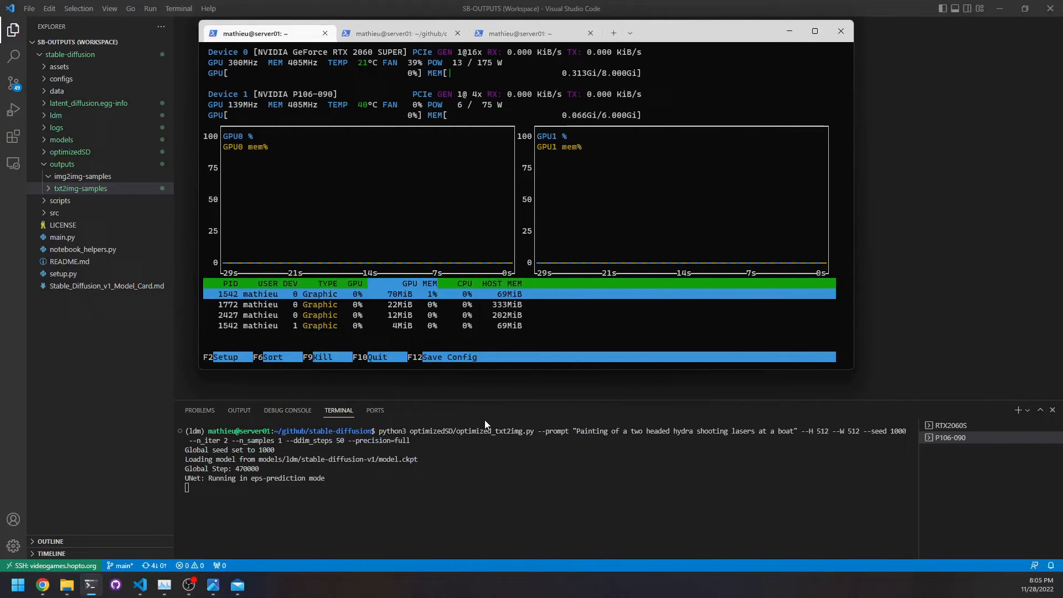
mouse_move(617, 157)
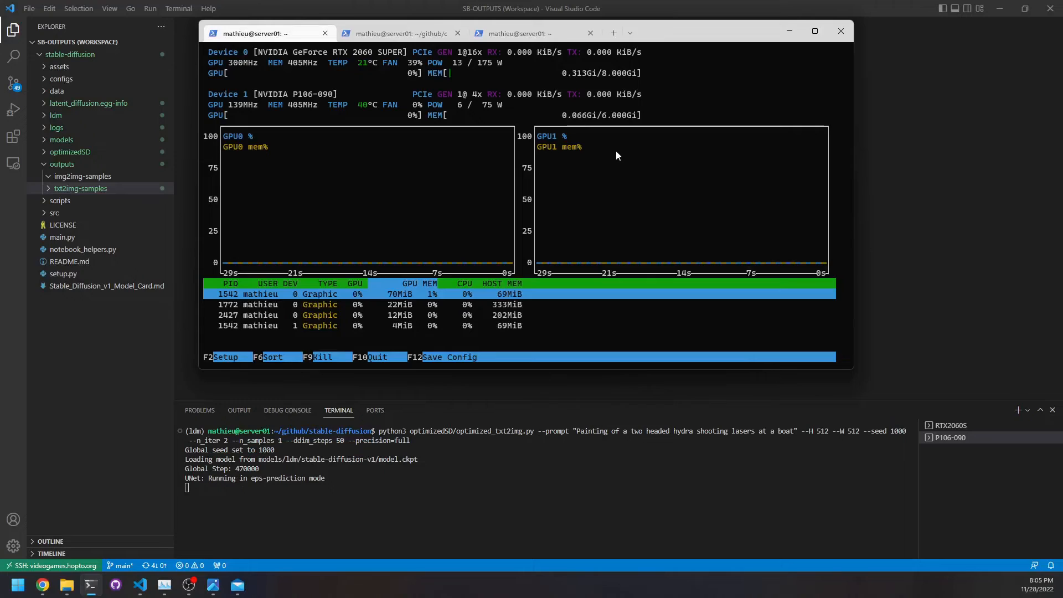